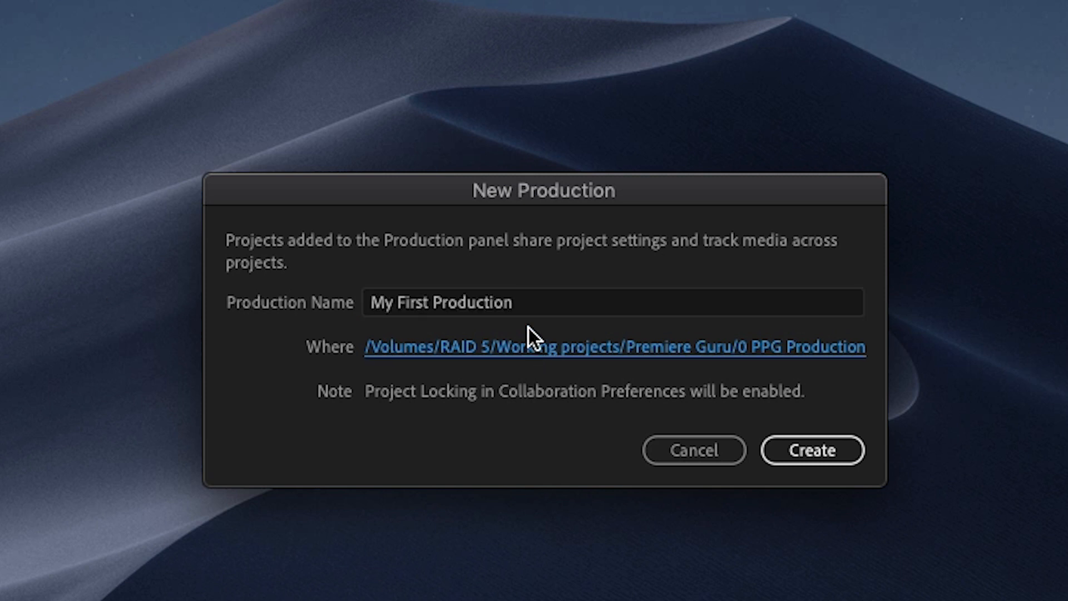
- Create 'My First Production' saved in /Volumes/RAID 5/Working projects
click(616, 347)
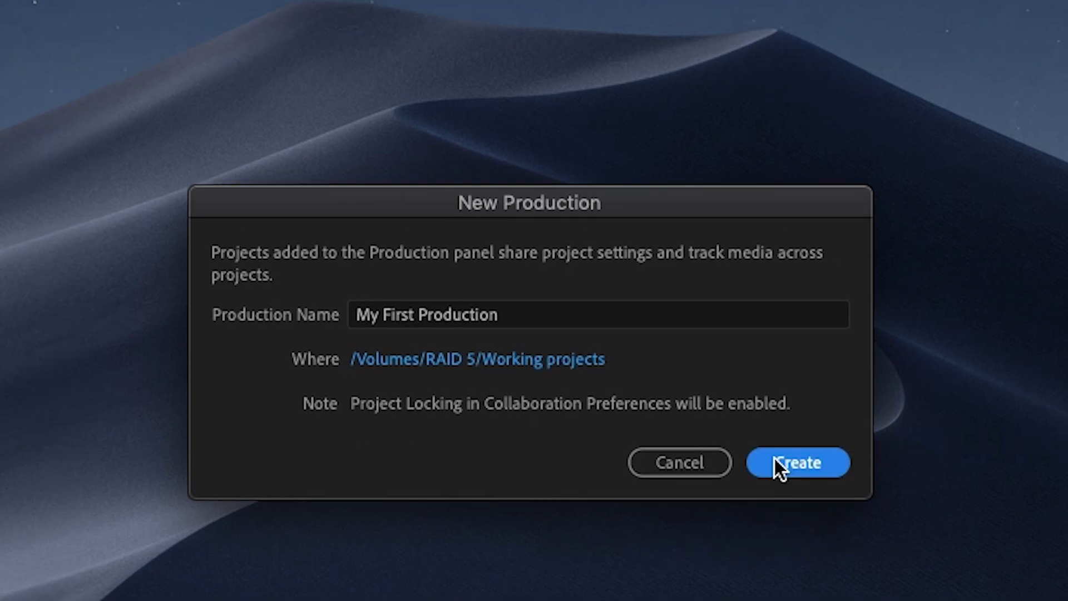
click(798, 462)
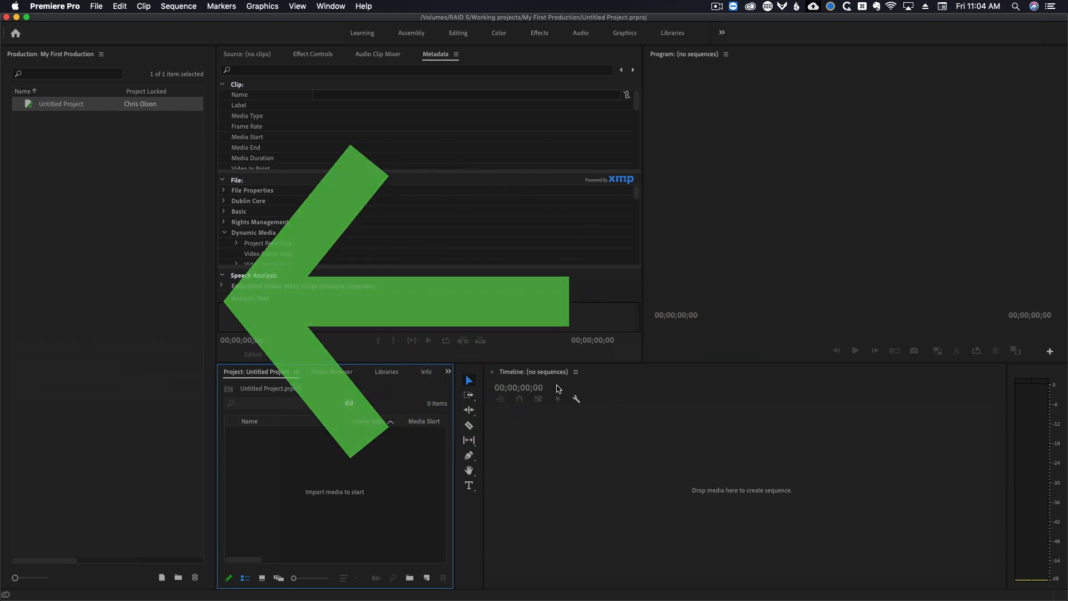
click(331, 6)
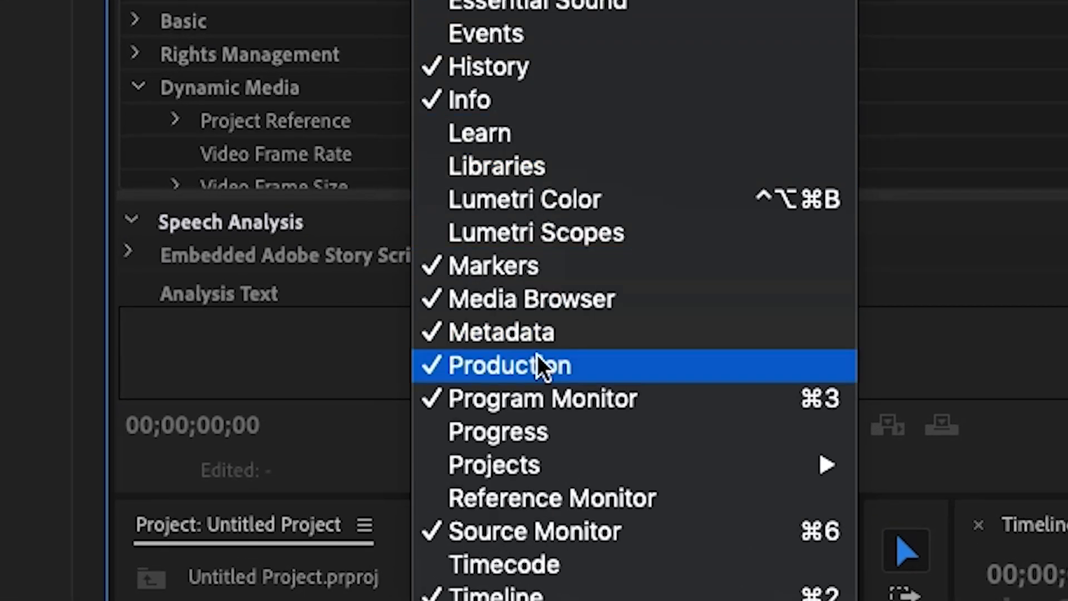
click(507, 365)
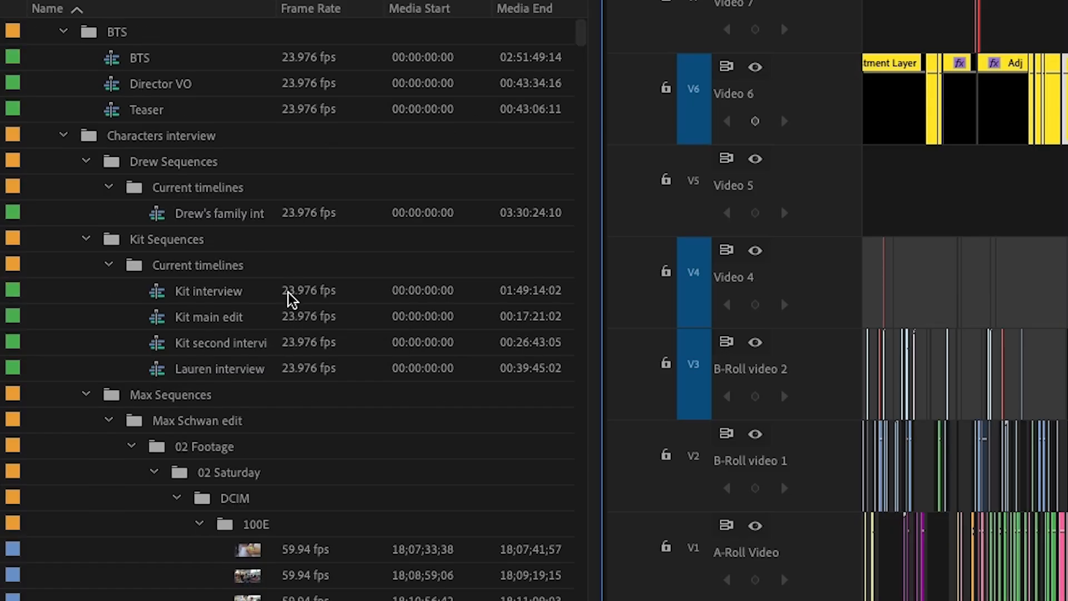
scroll(down, 3)
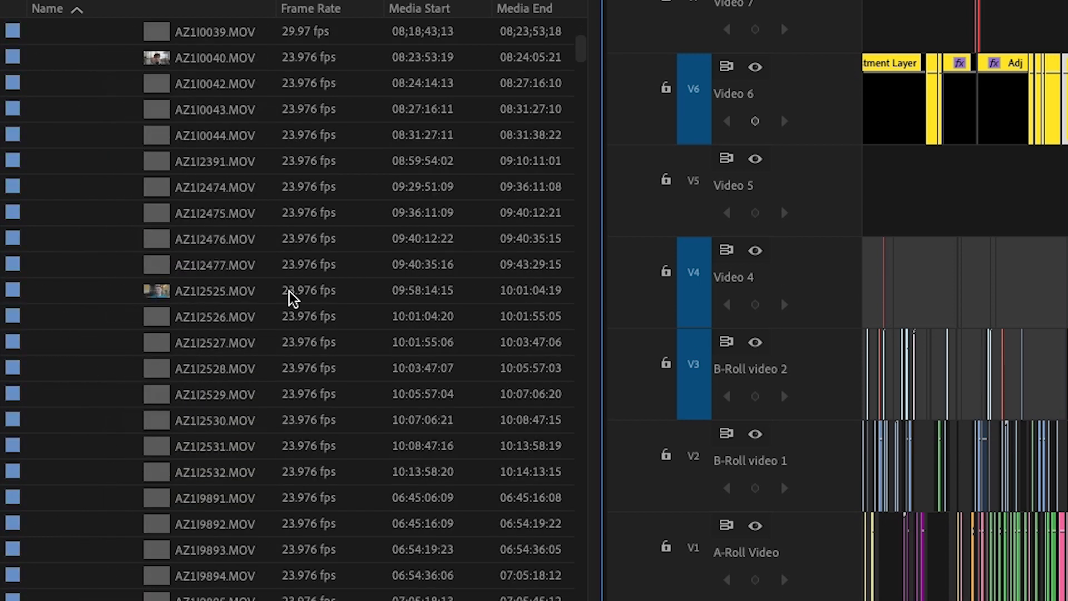
scroll(down, 3)
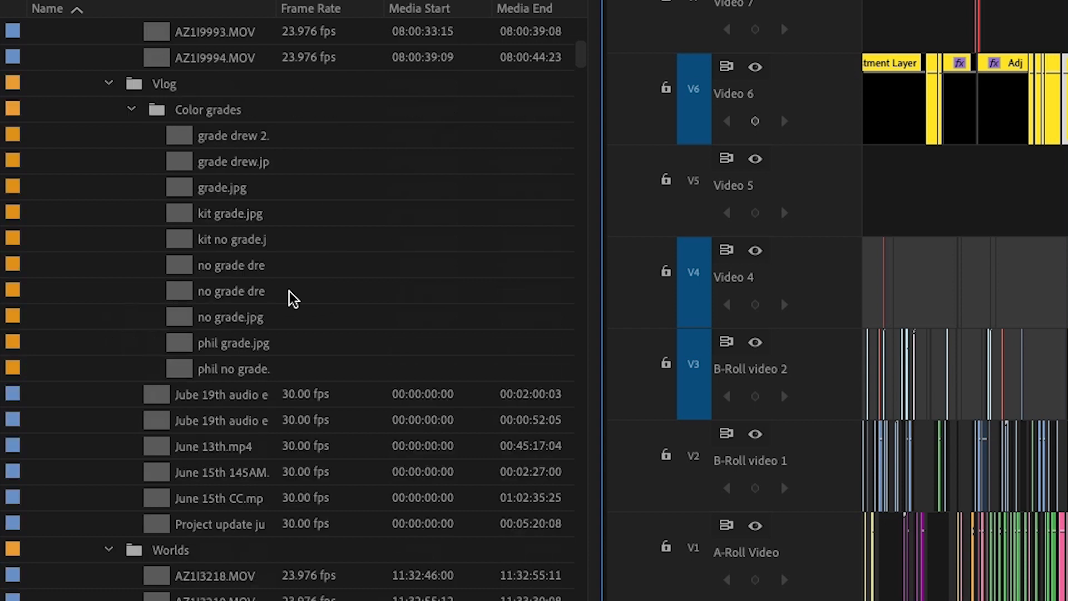
scroll(down, 3)
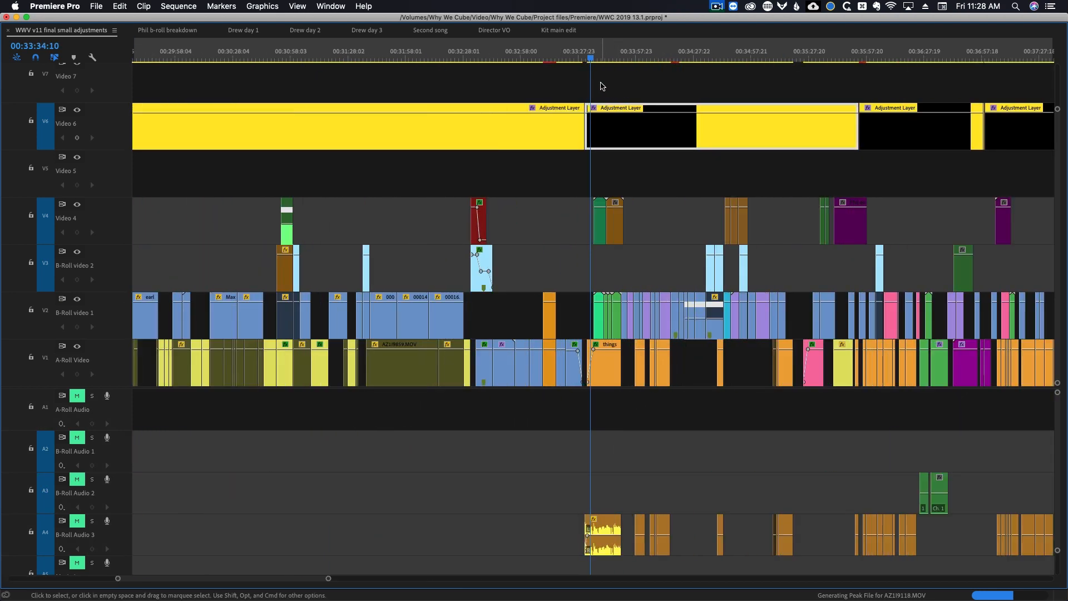
scroll(down, 3)
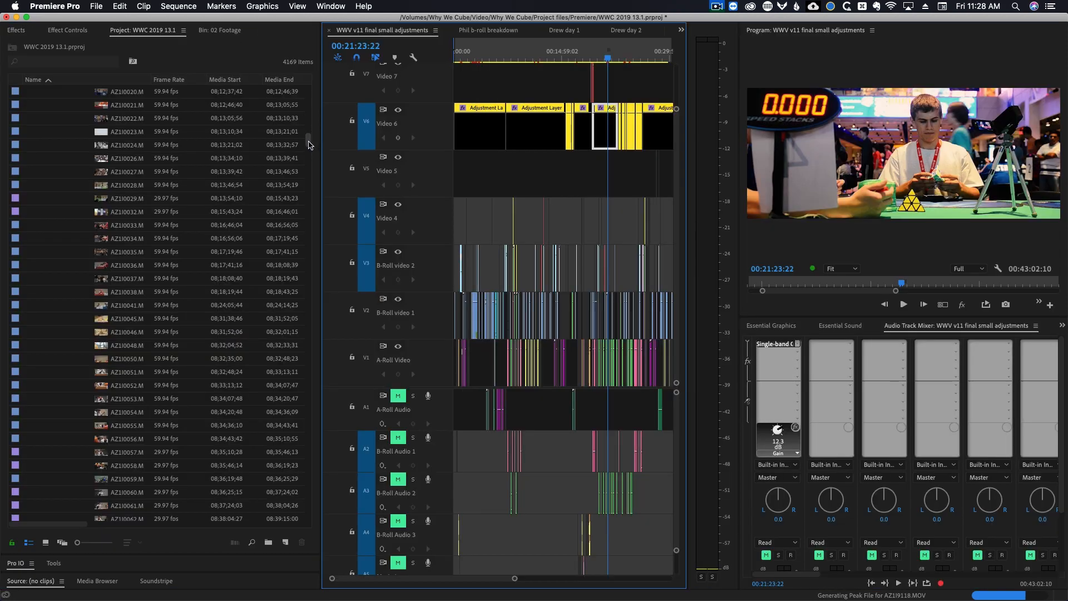
scroll(down, 3)
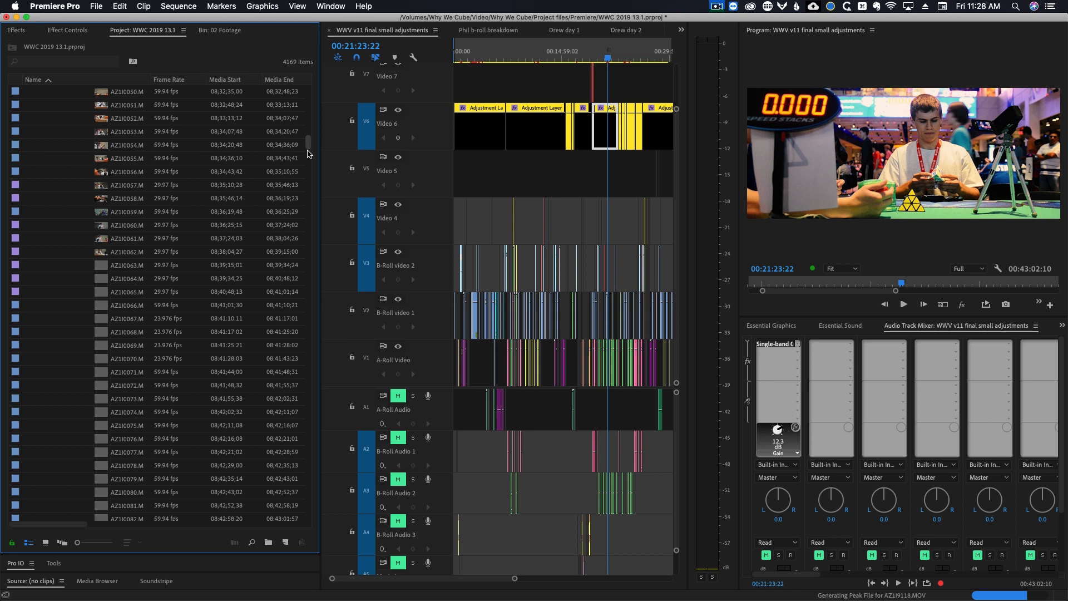
scroll(down, 3)
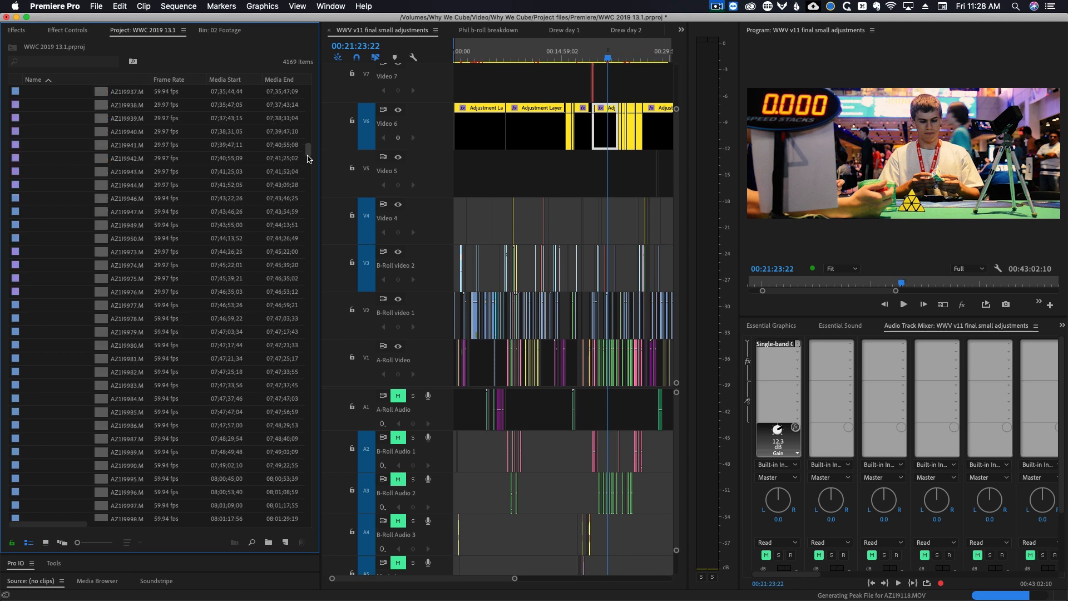
scroll(down, 3)
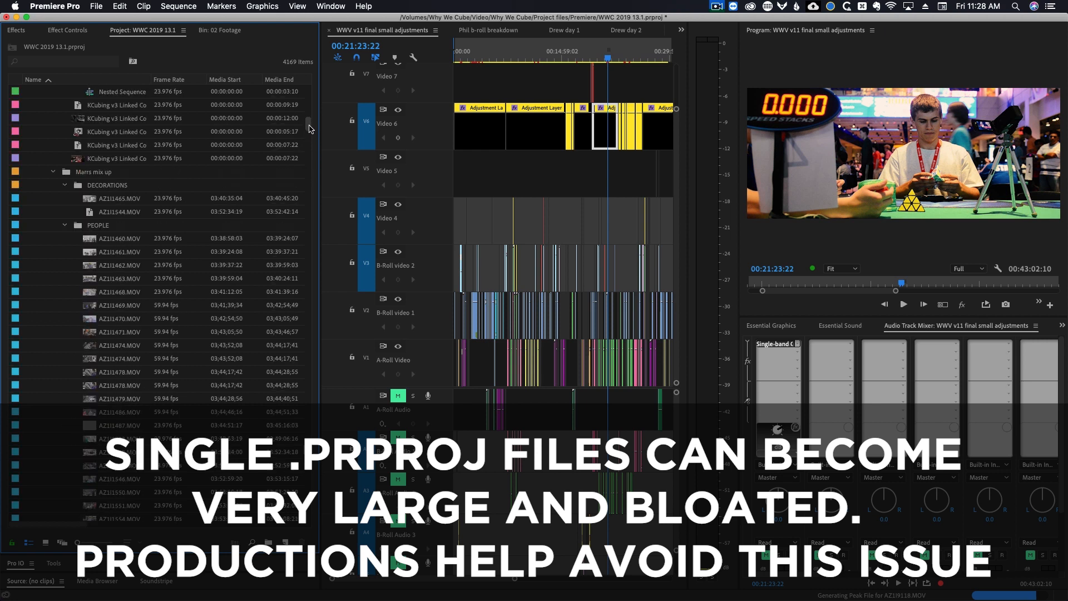
scroll(down, 3)
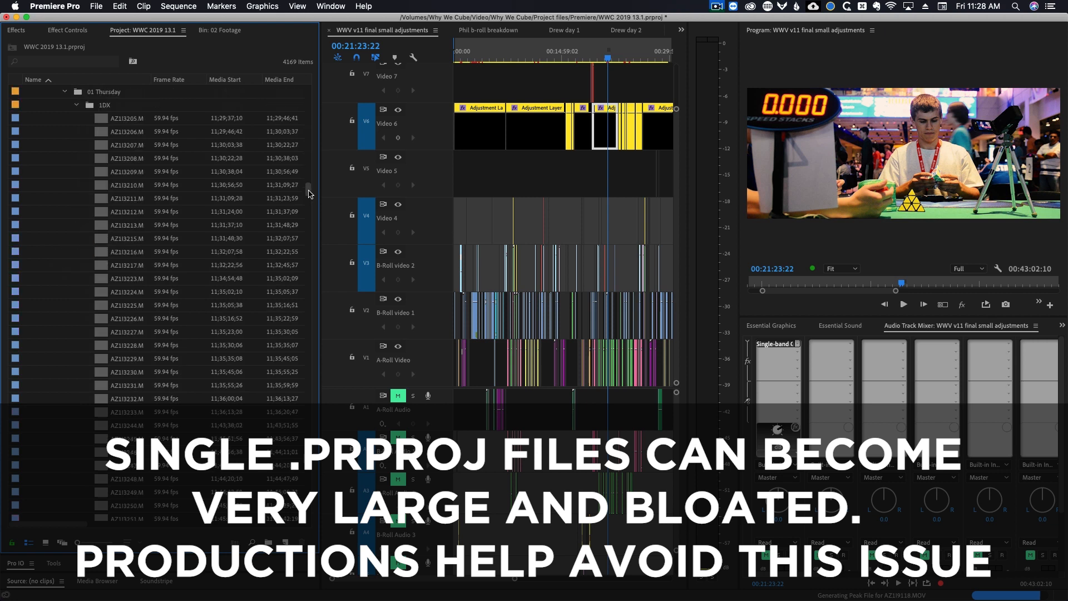
mouse_move(254, 209)
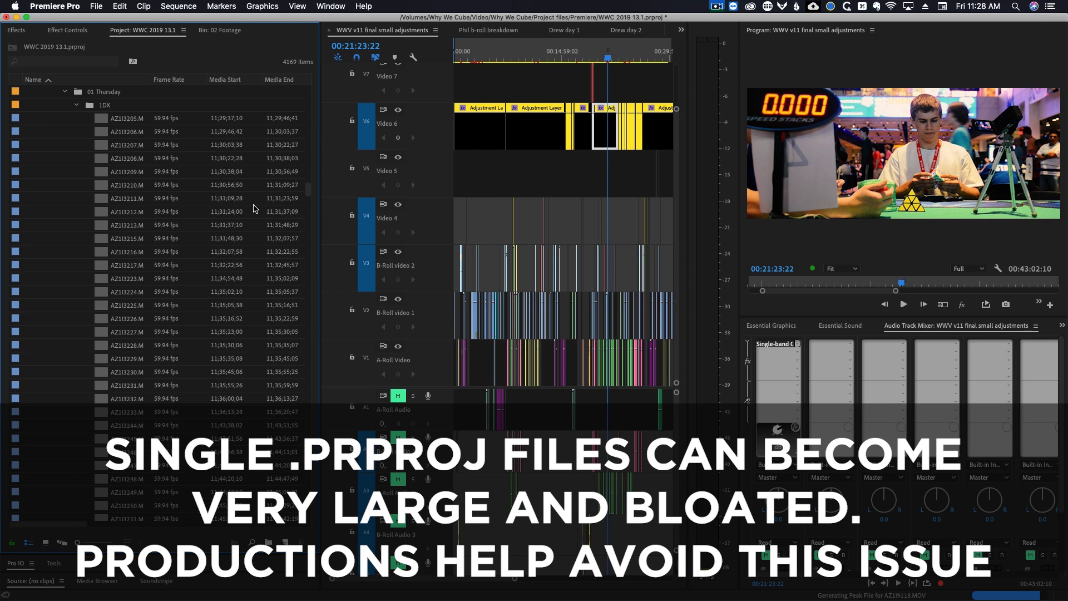
mouse_move(640, 66)
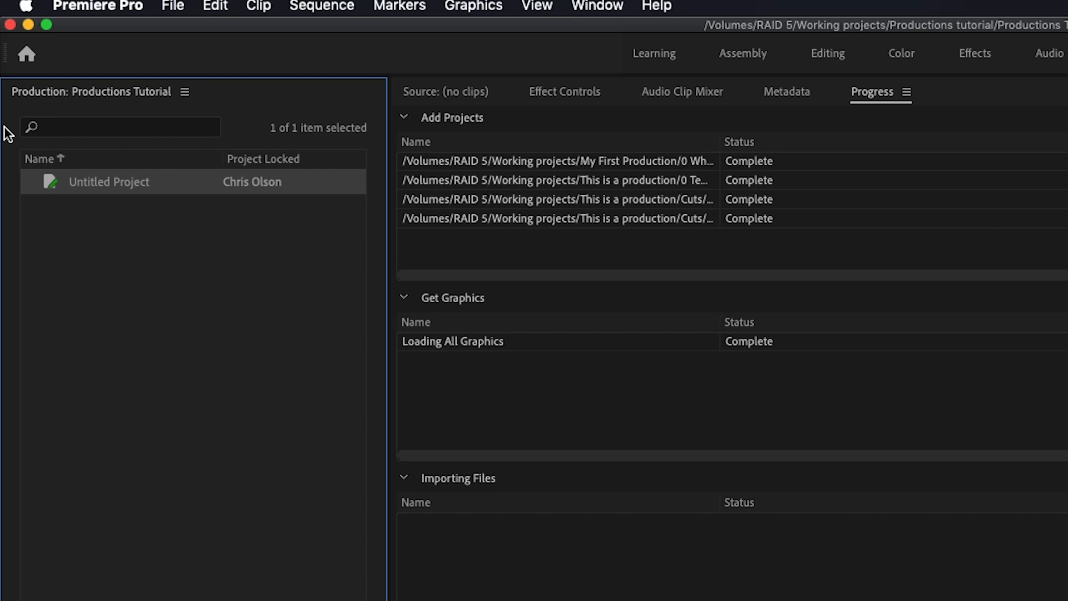
mouse_move(151, 302)
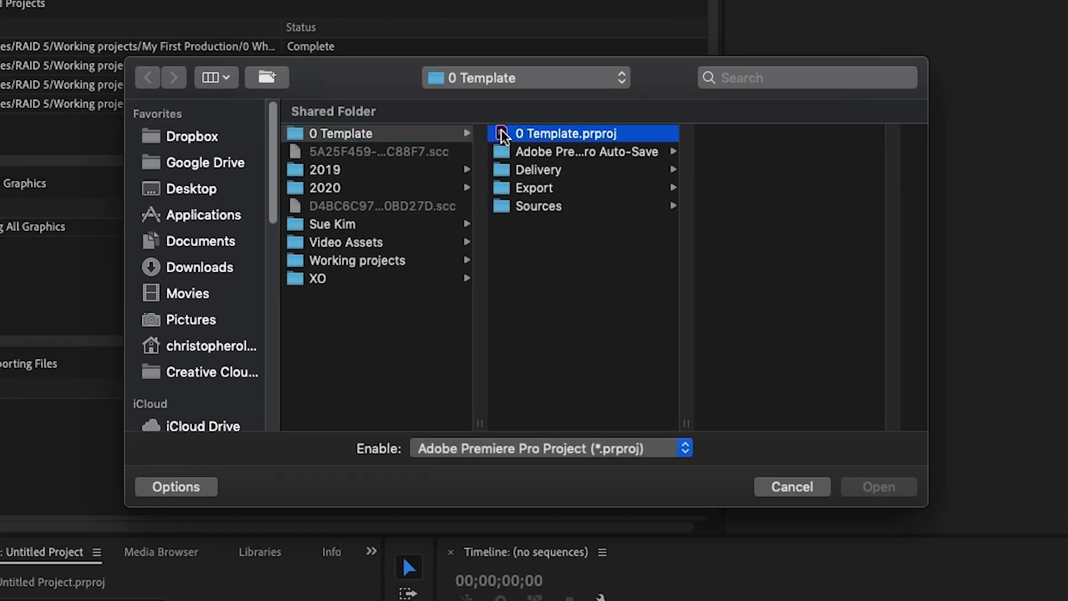
- Add 0 Template.prproj to the production as a copy
click(878, 486)
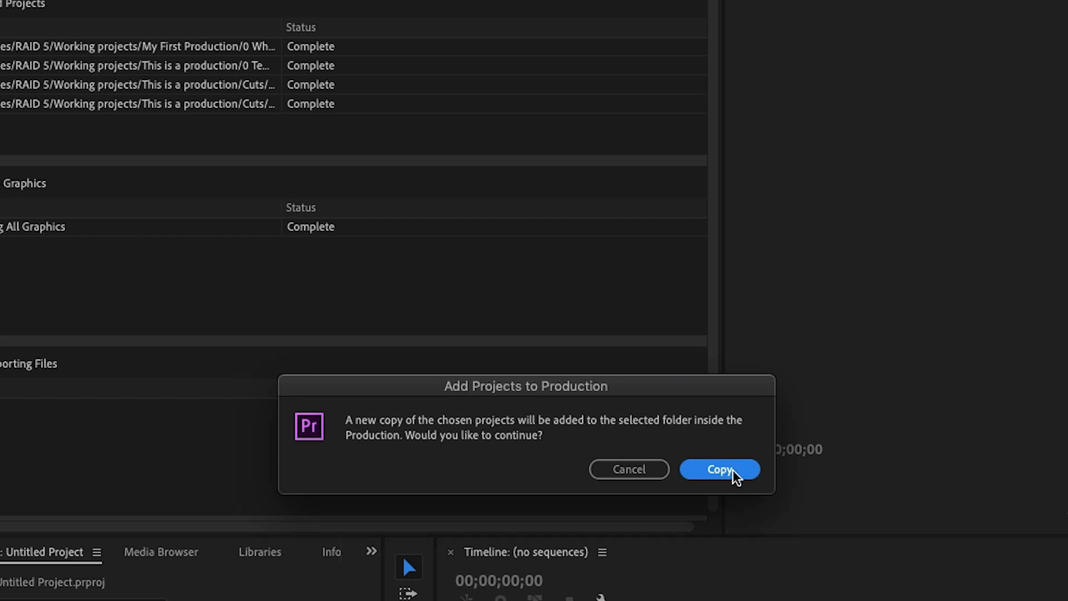
click(718, 469)
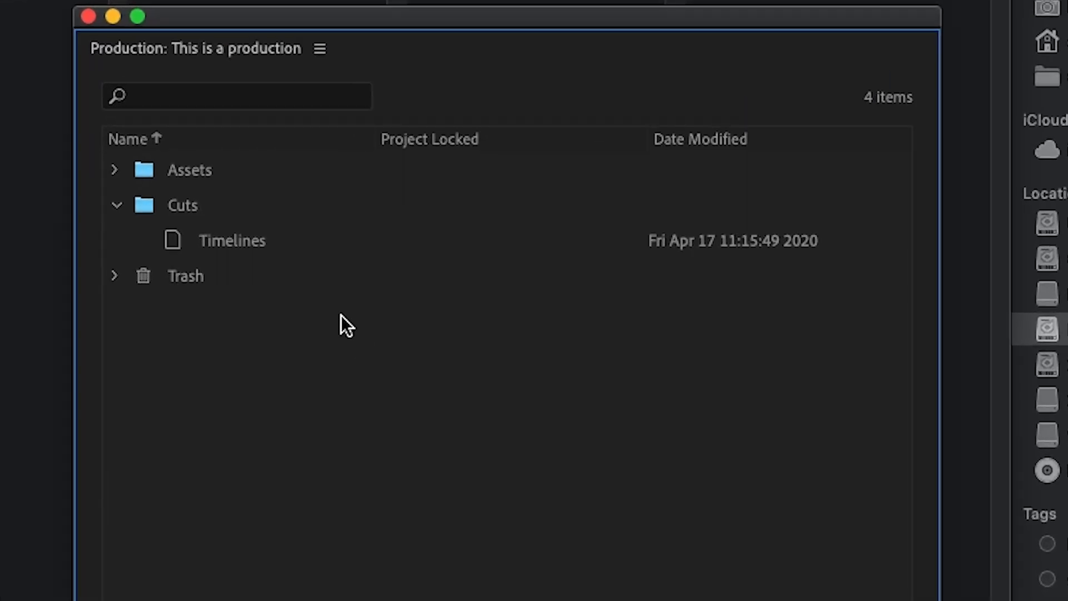
- Make a copy of the Timelines project, then duplicate Timelines Copy 01.prproj in Finder
right_click(232, 240)
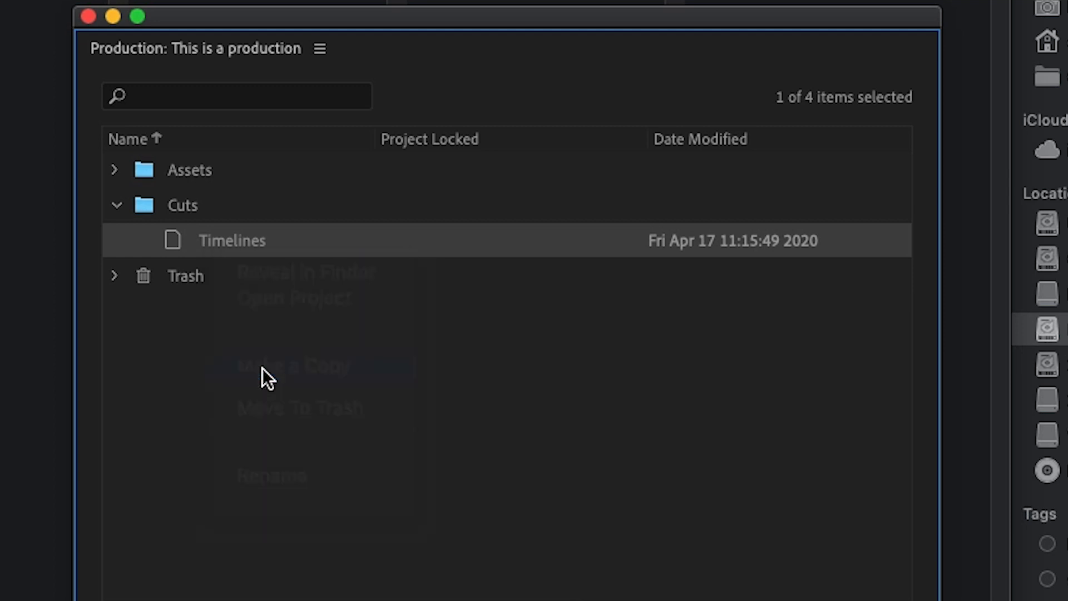
click(295, 366)
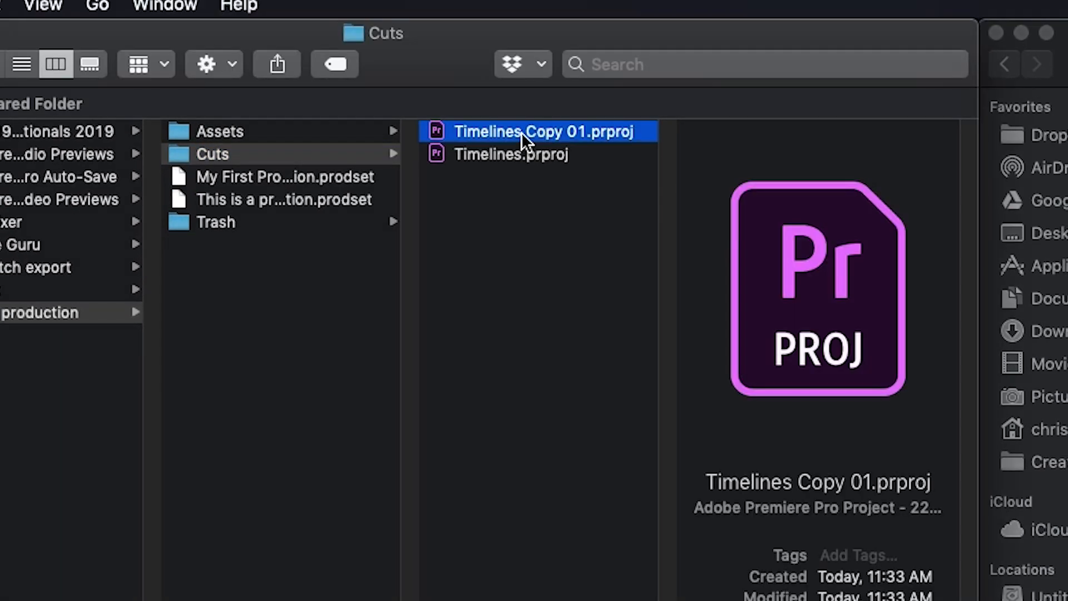
right_click(545, 131)
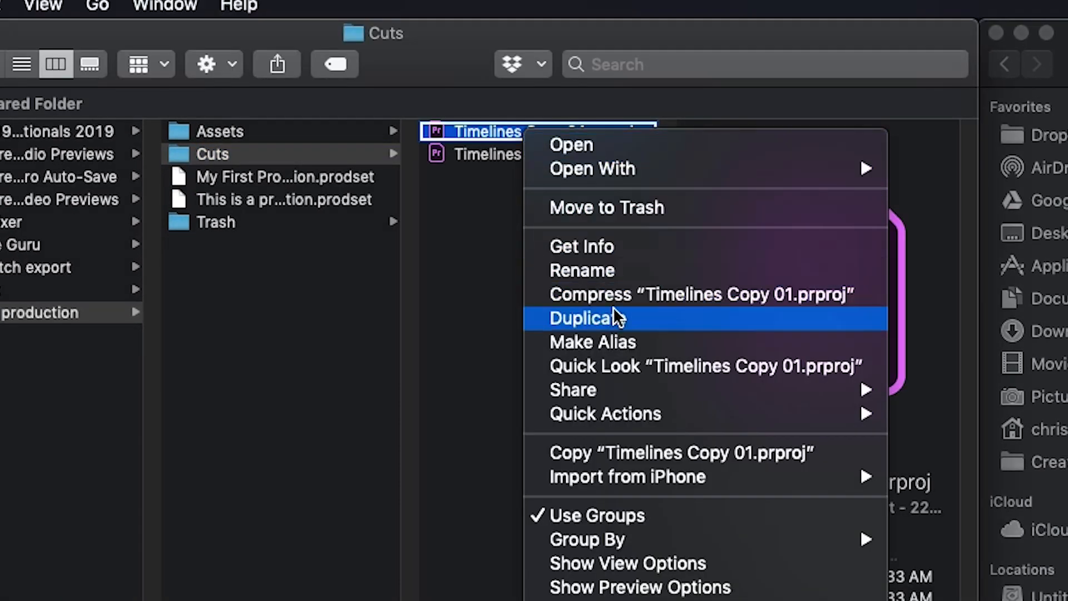
click(584, 319)
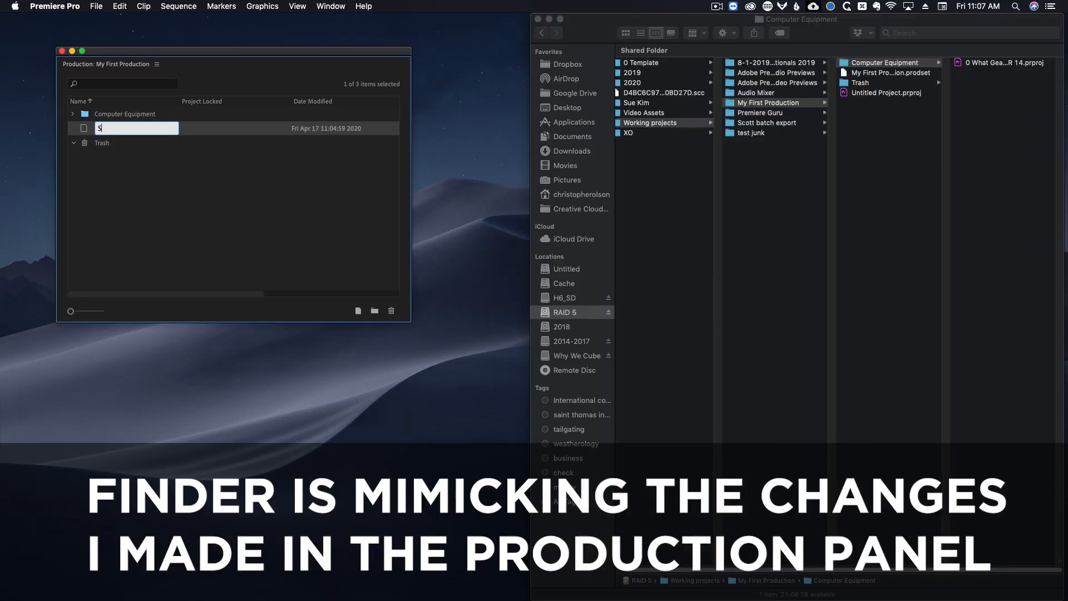
- Rename the project 'Sound effects', expand Computer Equipment, and name a new Finder folder
text(ound effects)
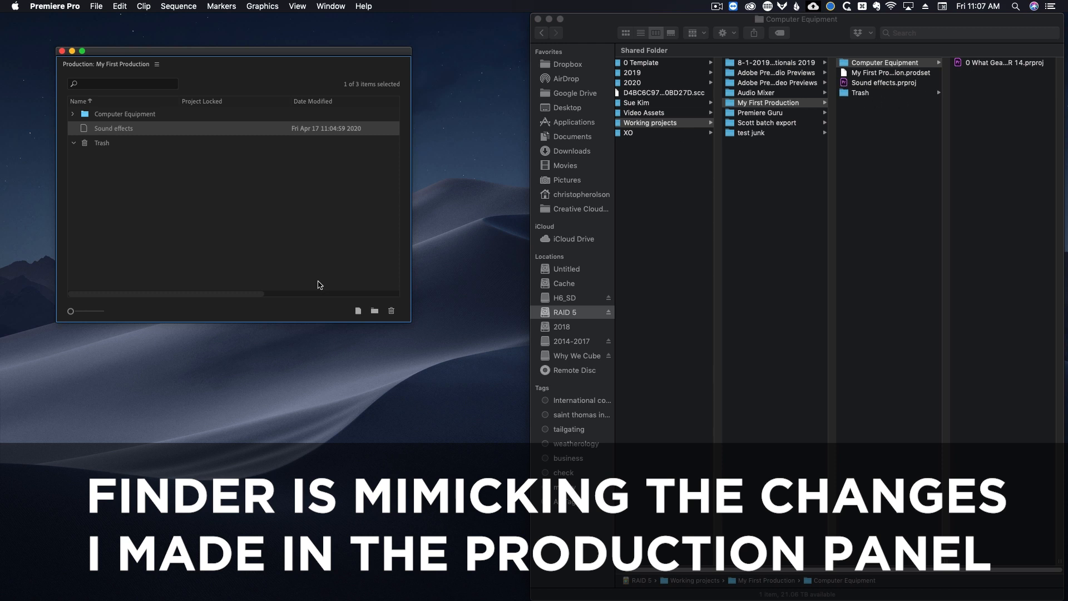
click(73, 114)
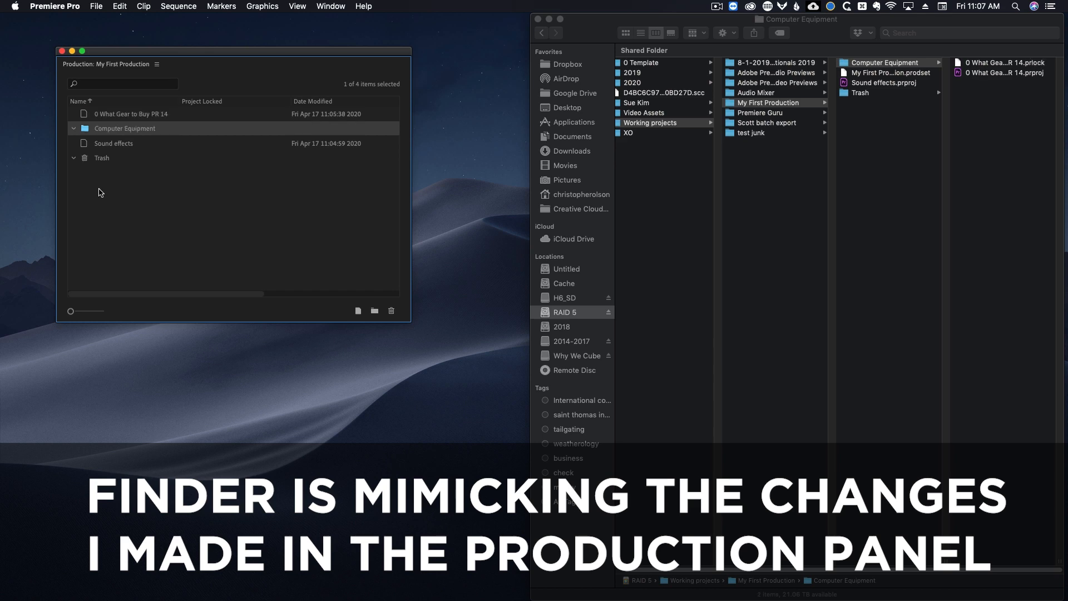
text(Productions 14.1 Tutoria)
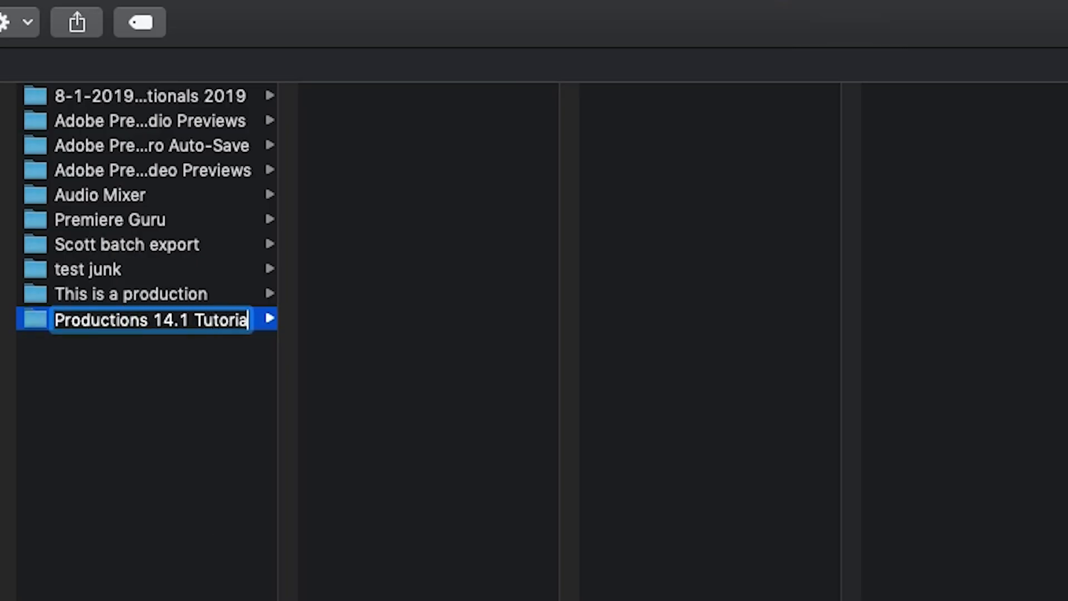
click(136, 222)
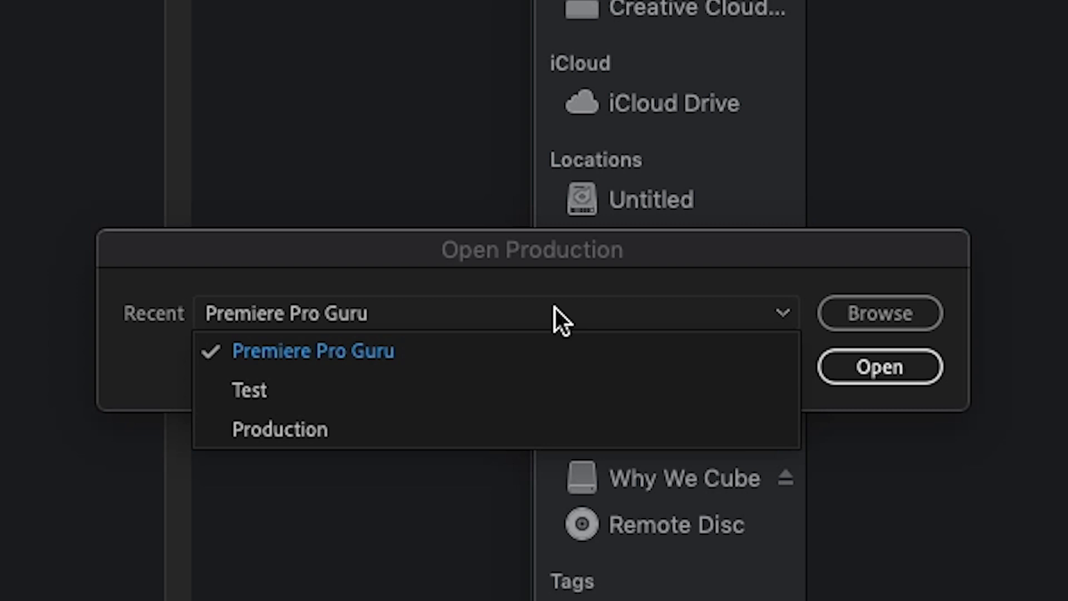
- Open the 'This is a production' production from its .prodset file
click(313, 350)
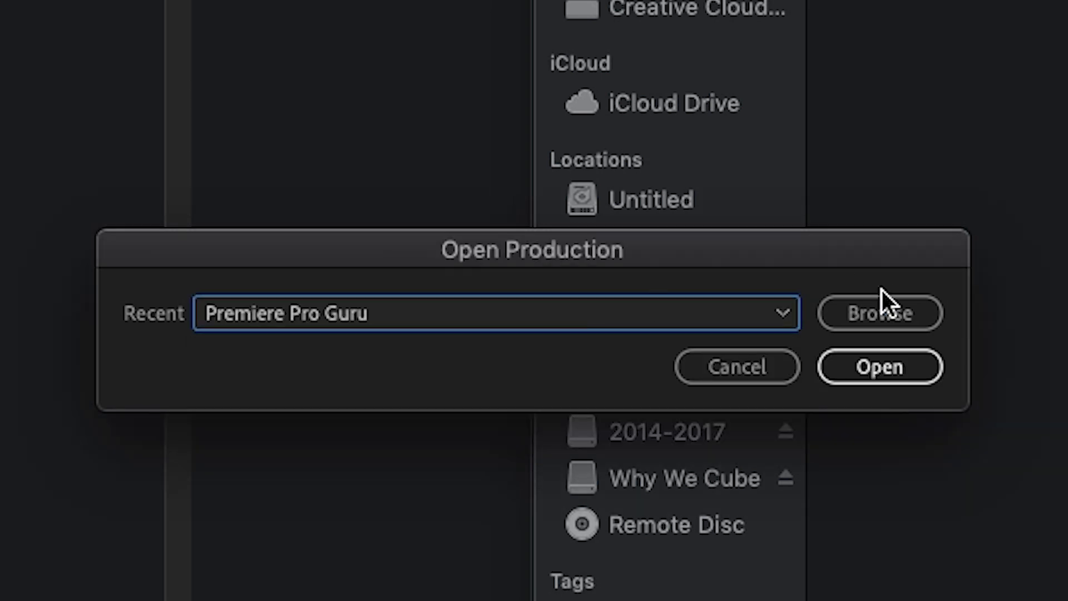
click(878, 313)
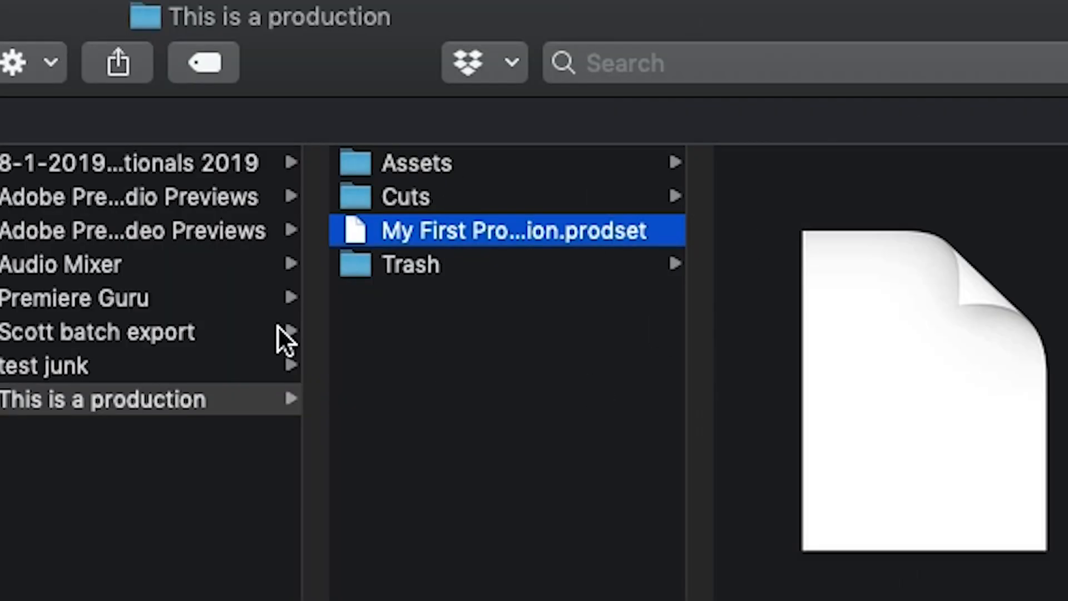
mouse_move(433, 456)
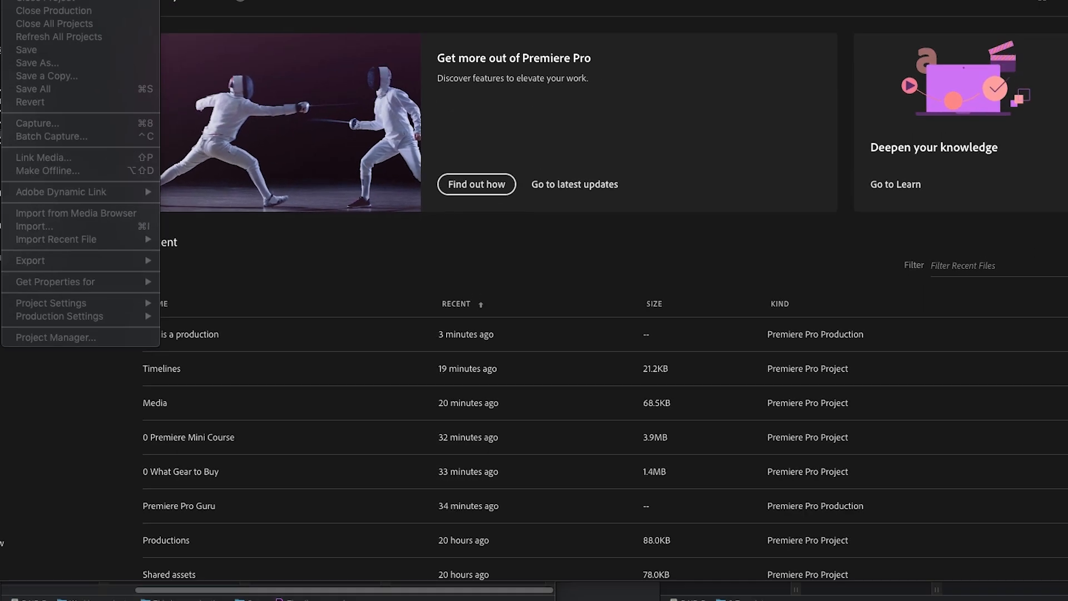
double_click(366, 239)
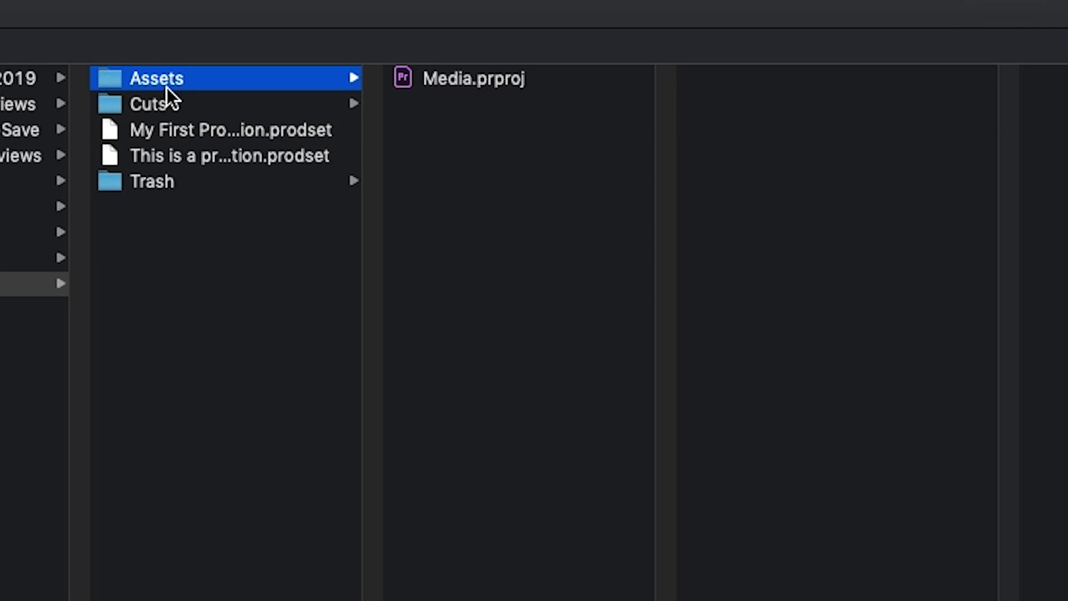
- View the Cuts folder's project files, then move to the Productions 14.1 Tutorial folder
click(149, 103)
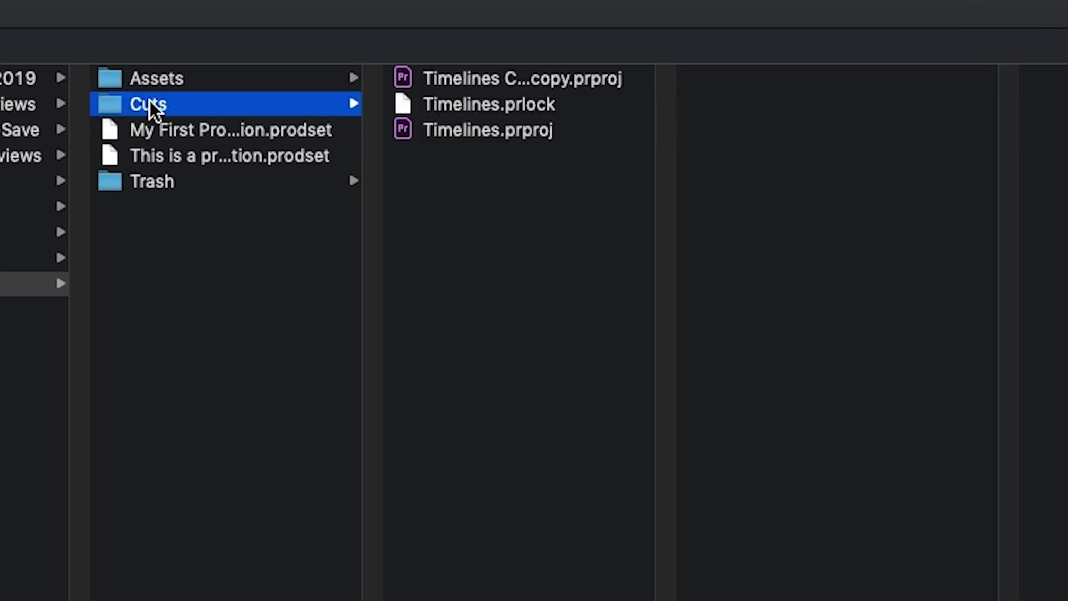
mouse_move(480, 115)
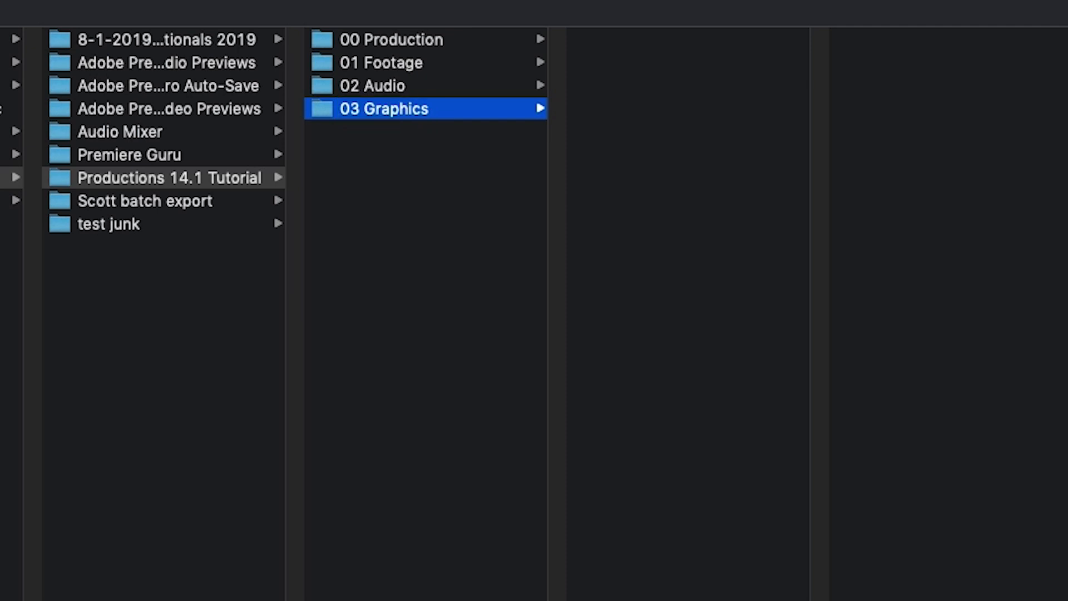
click(382, 61)
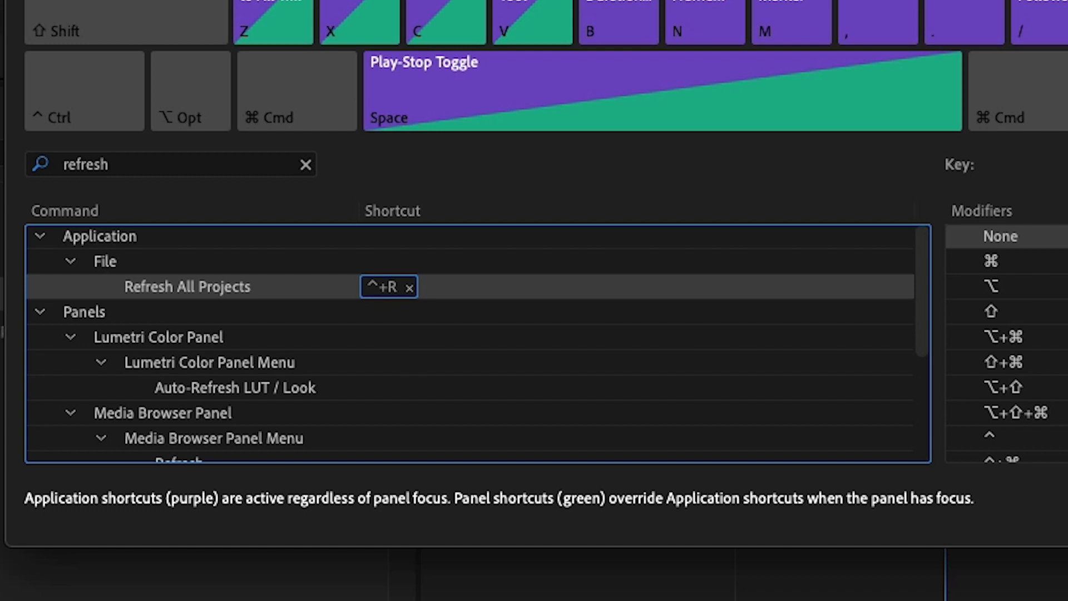
- Search keyboard shortcuts for 'save all' to list Save All and Save All Projects
text(save all)
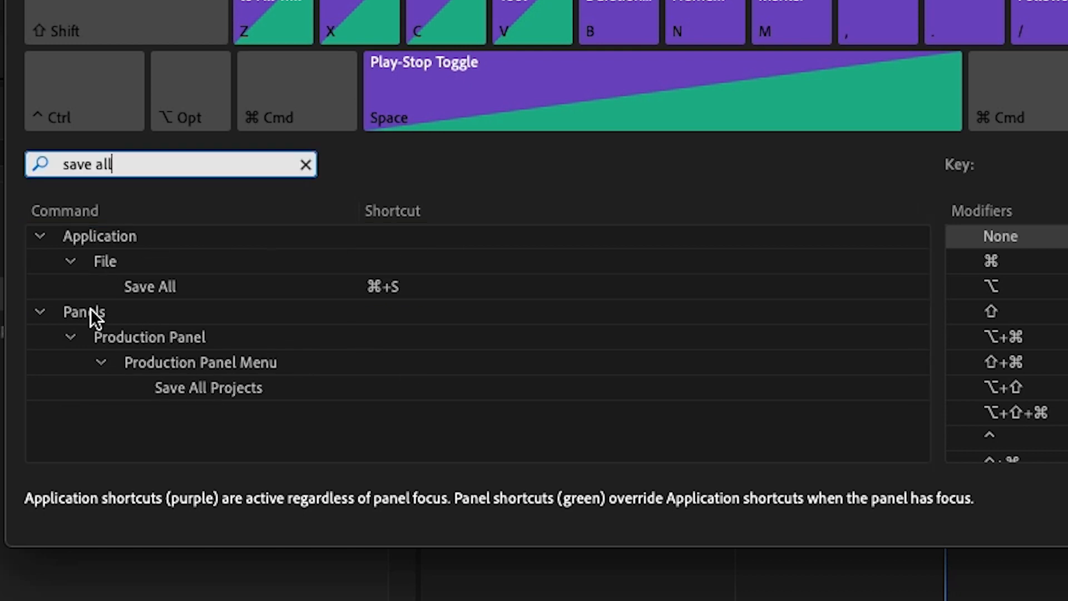
mouse_move(270, 123)
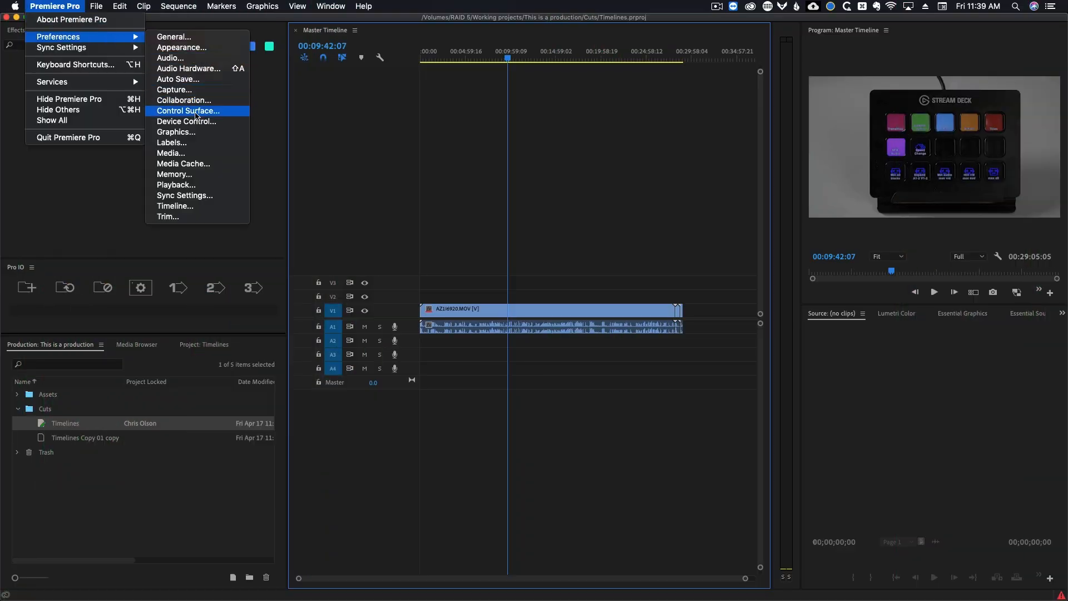
- Disable Write XMP ID and clip metadata linking in Media preferences, then view Collaboration settings
click(170, 153)
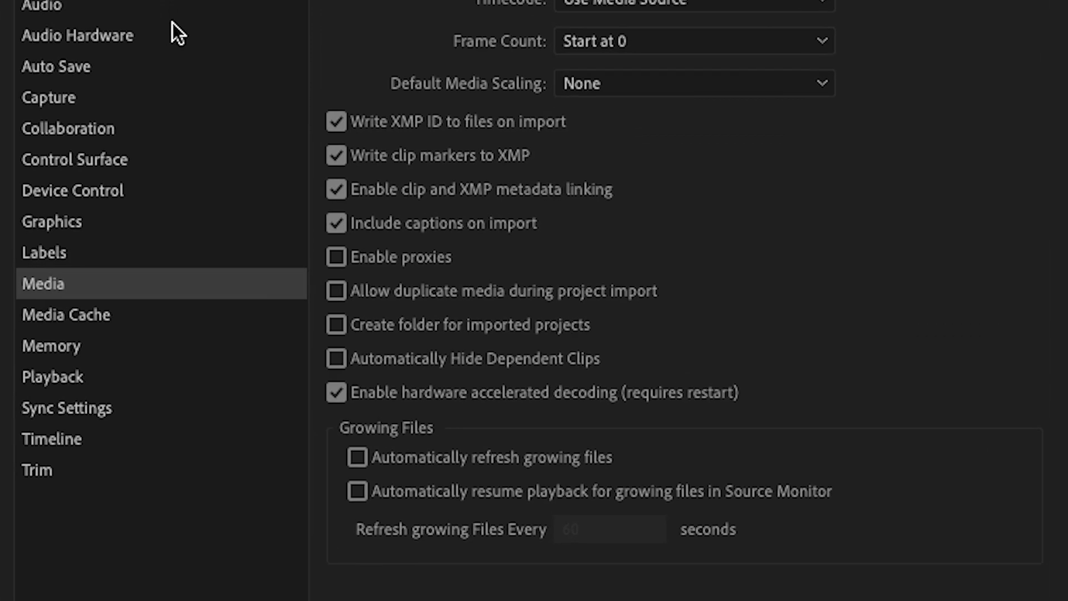
click(334, 122)
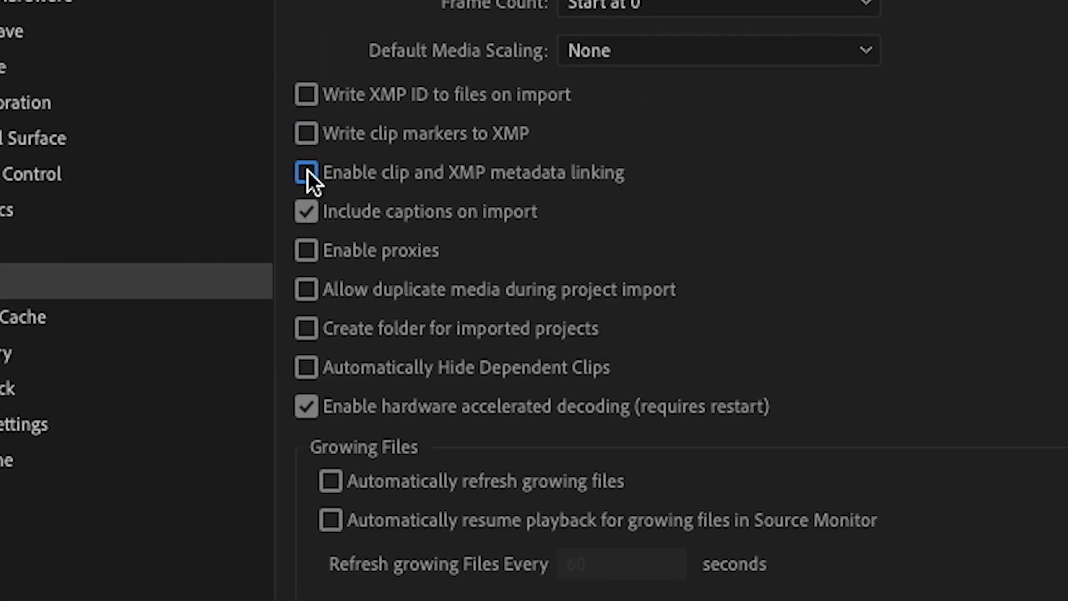
click(306, 172)
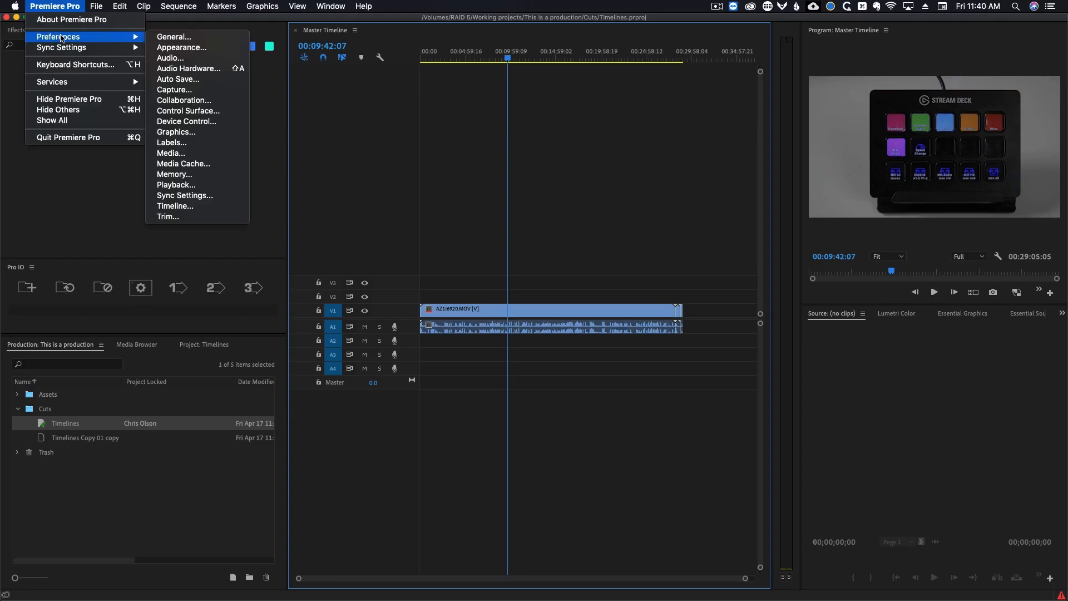
click(184, 100)
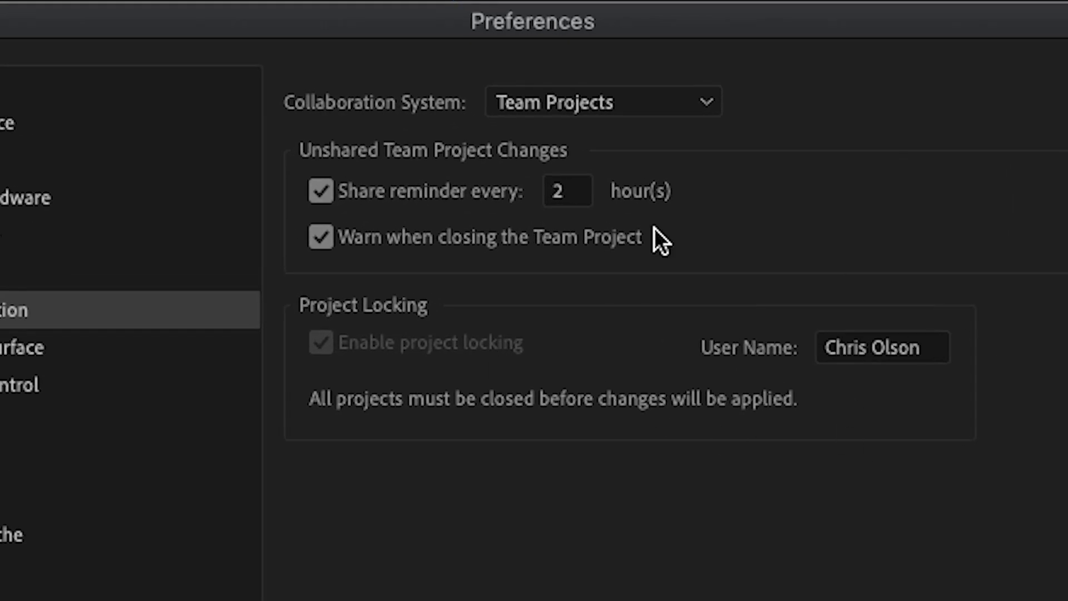
mouse_move(419, 457)
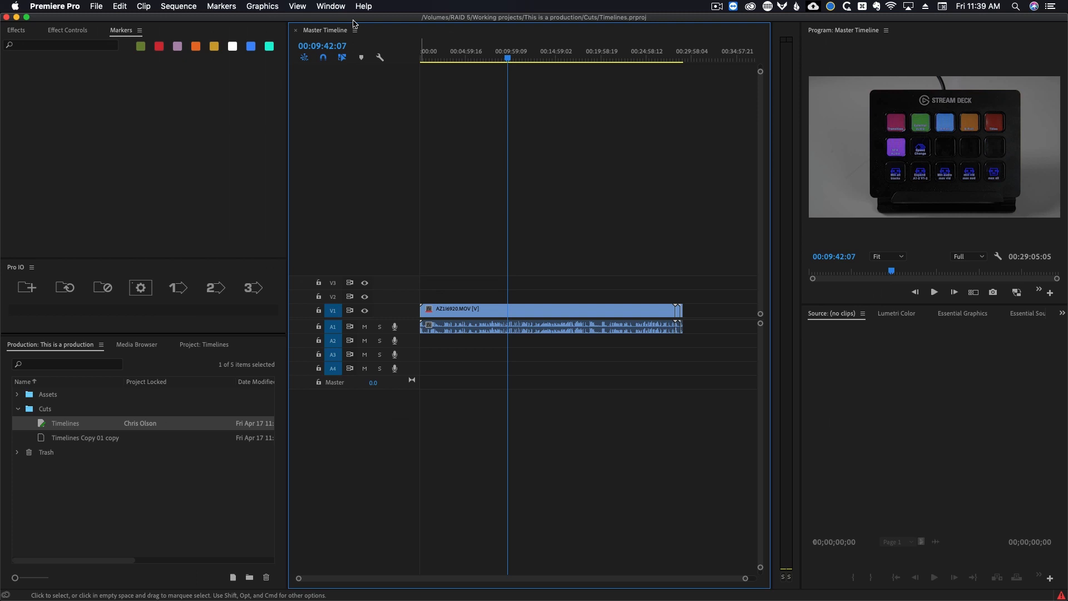
- Open Media.prproj from the production's Assets folder
click(330, 6)
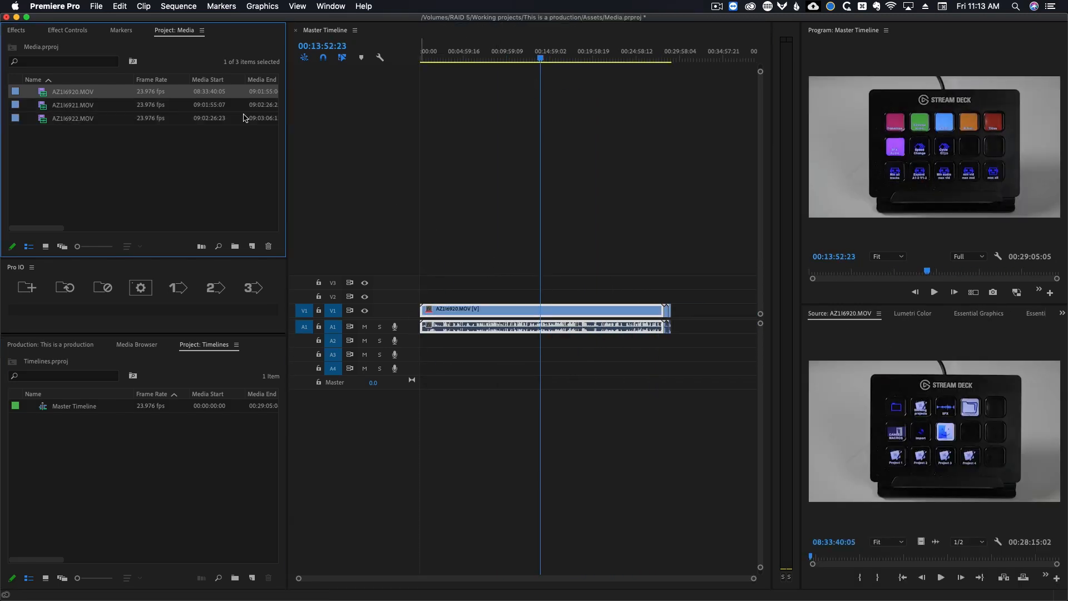
- Check the timeline clip's effects, reveal AZ1I6920.MOV in the Media project, and view master clip effects
click(67, 30)
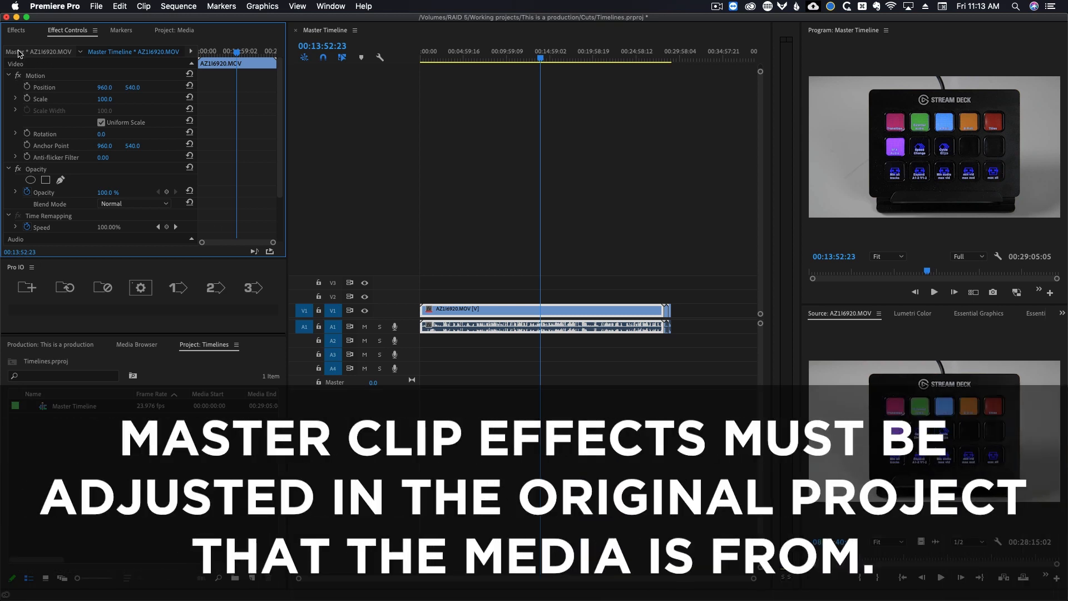
scroll(down, 3)
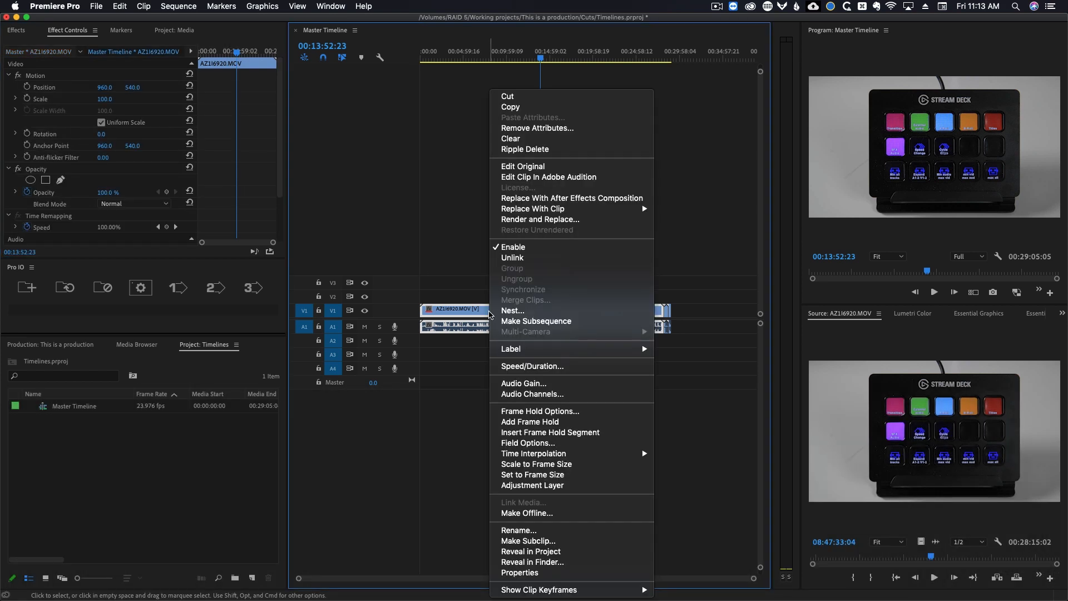
mouse_move(548, 556)
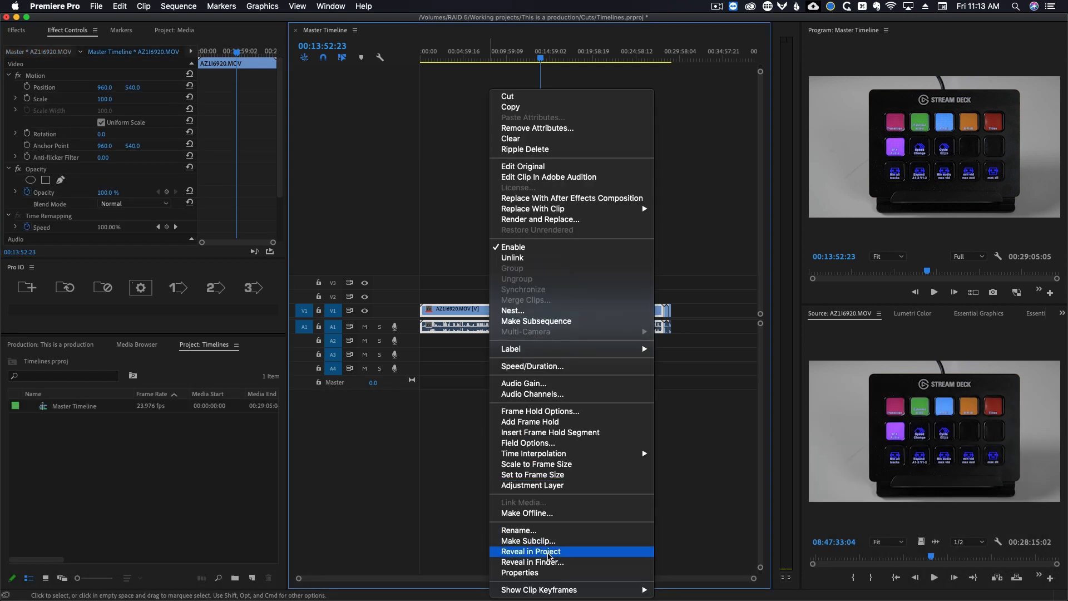
click(531, 551)
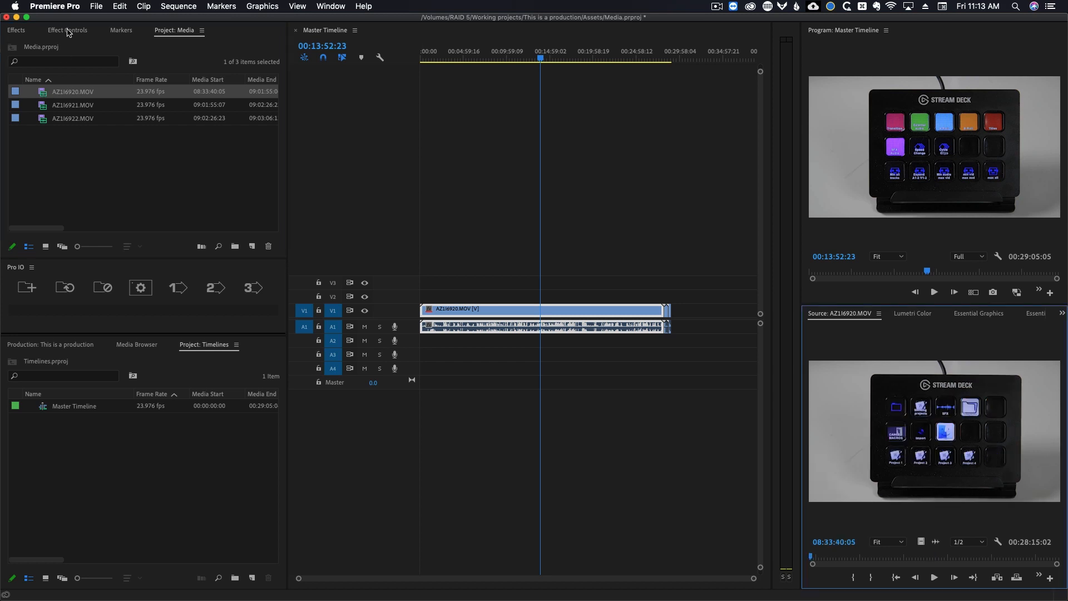
click(67, 30)
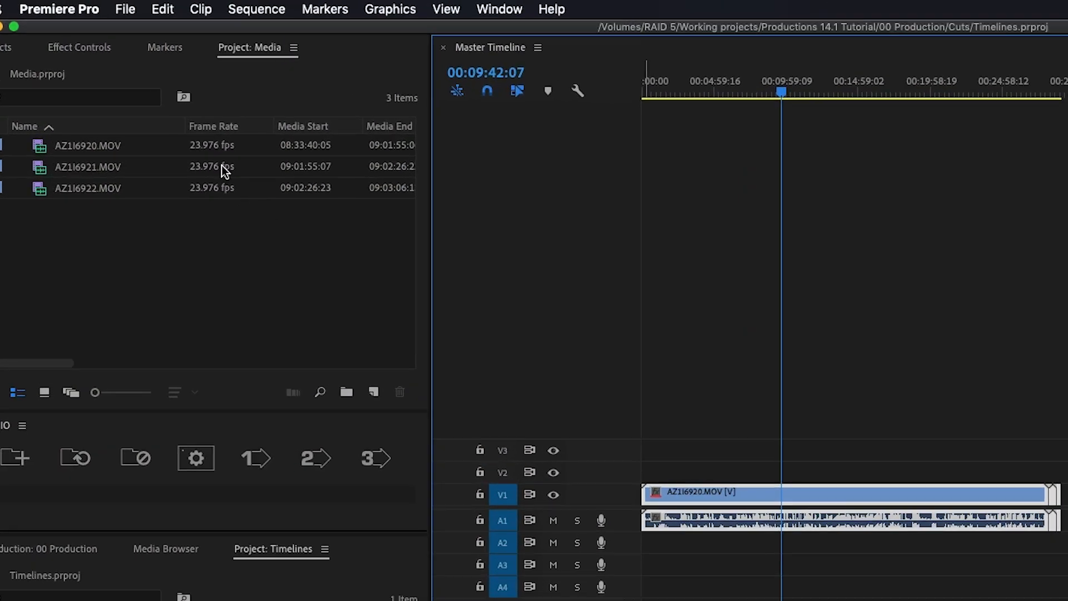
- Consolidate duplicate master clips in the Media project from the Edit menu
click(162, 9)
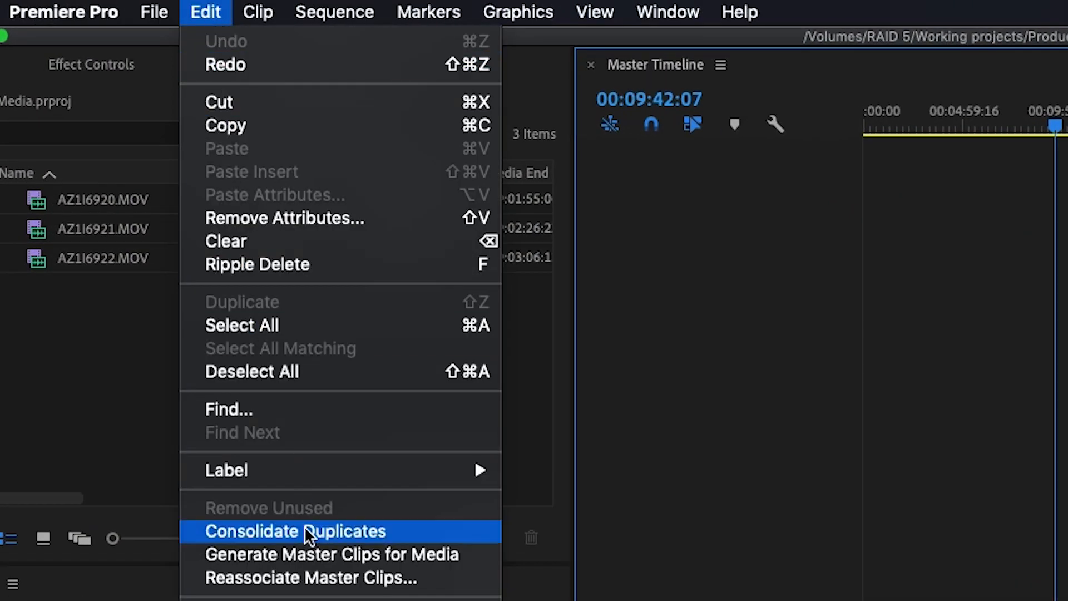
click(295, 532)
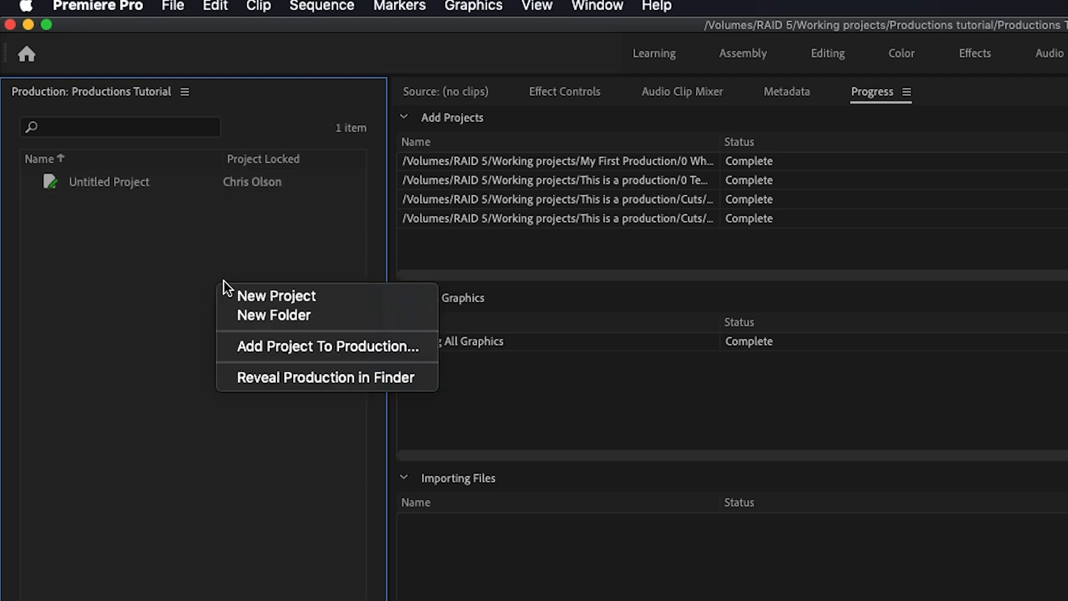
- Add 0 Template.prproj to the Productions Tutorial production as a copy
click(328, 347)
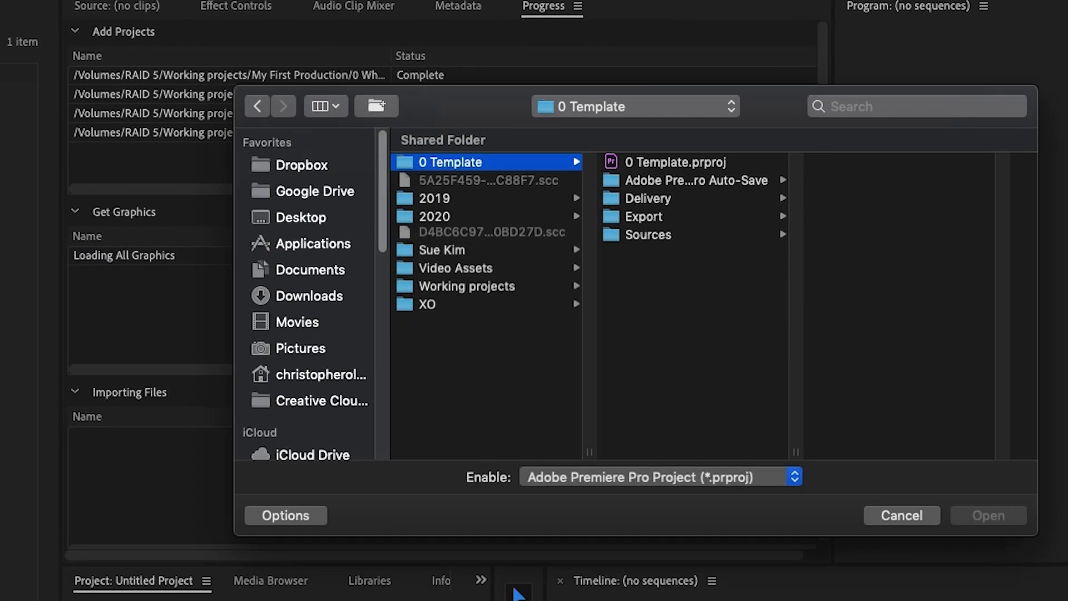
click(675, 162)
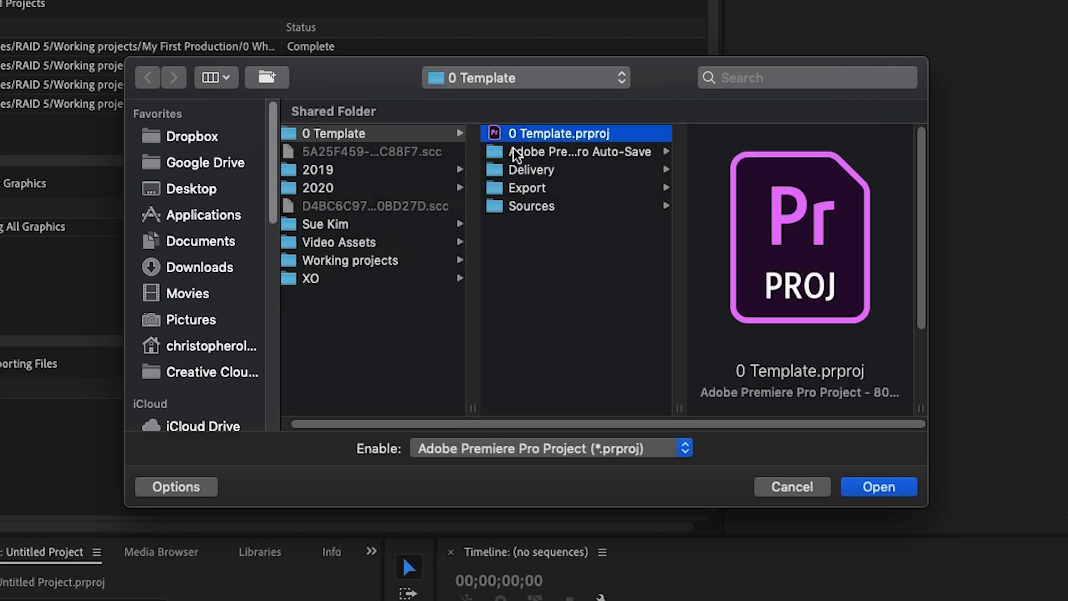
click(878, 486)
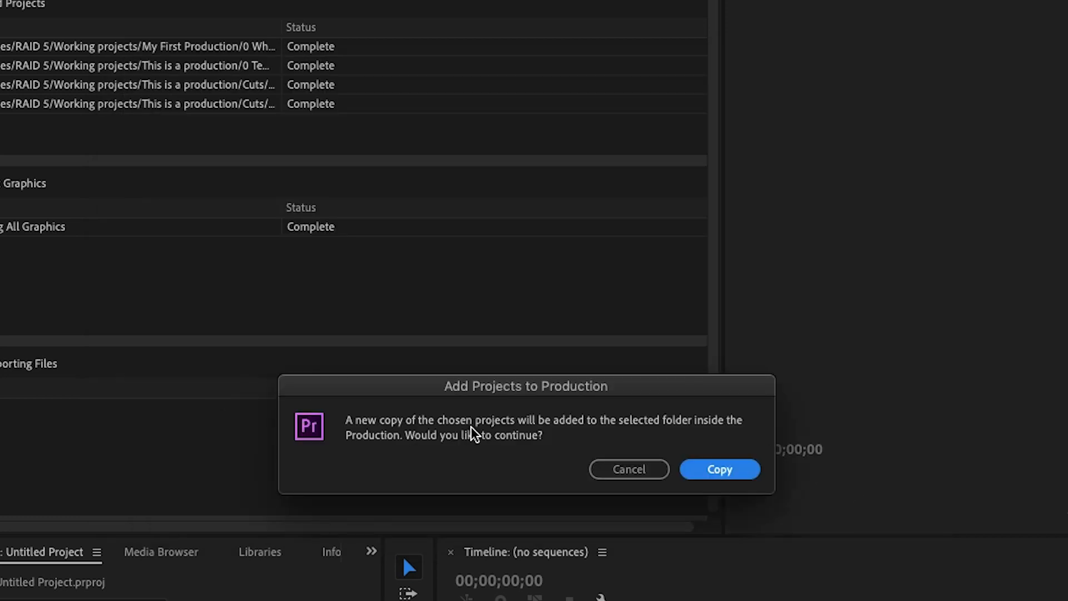
click(719, 469)
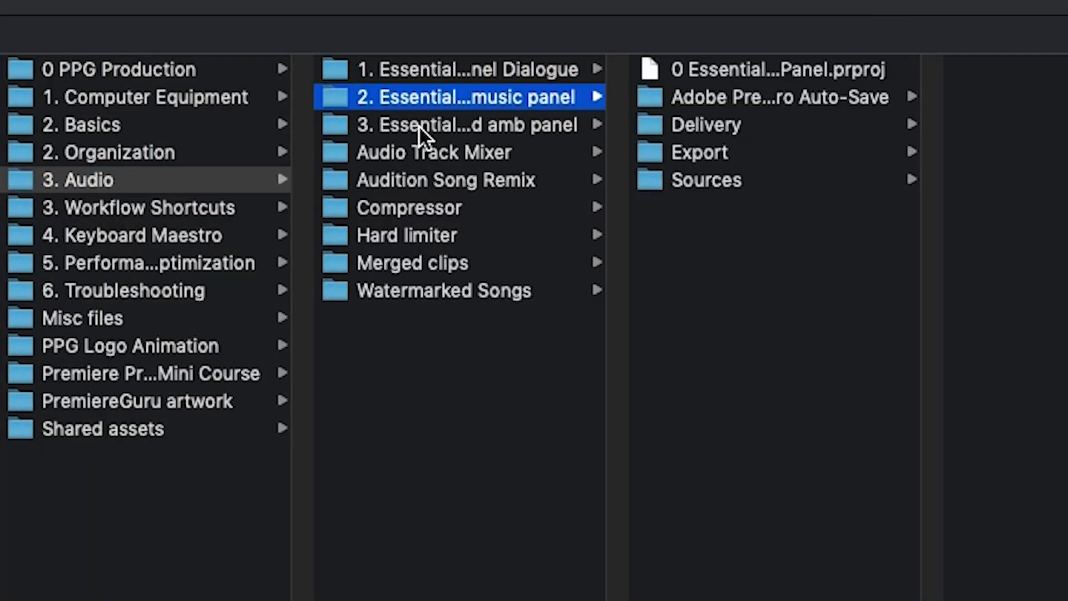
- Browse the Hard Limiter folder under 3. Audio, then the 3. Workflow Shortcuts folder
click(407, 235)
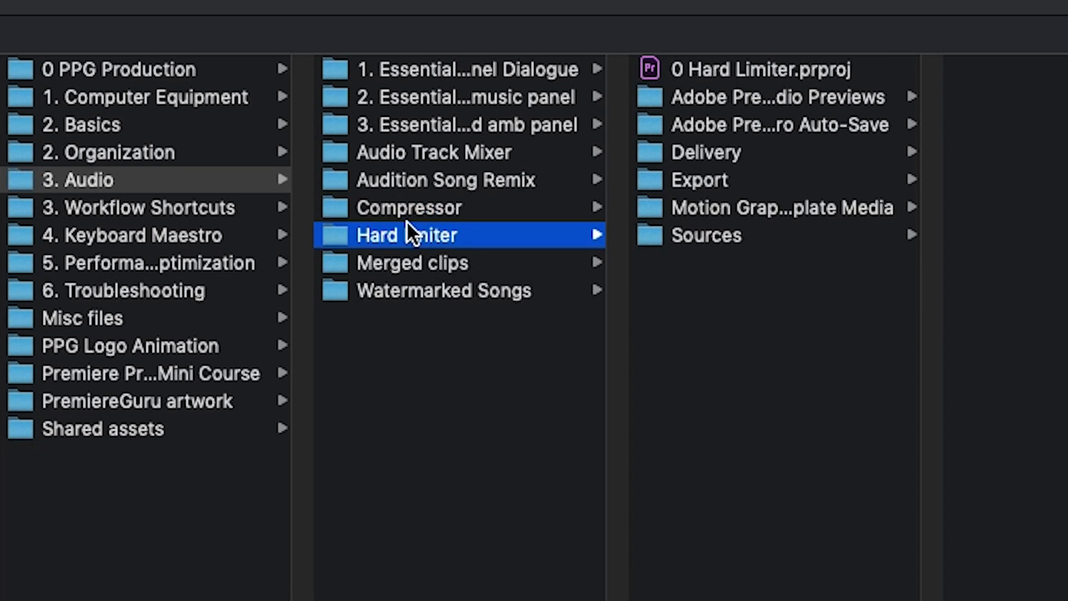
click(146, 207)
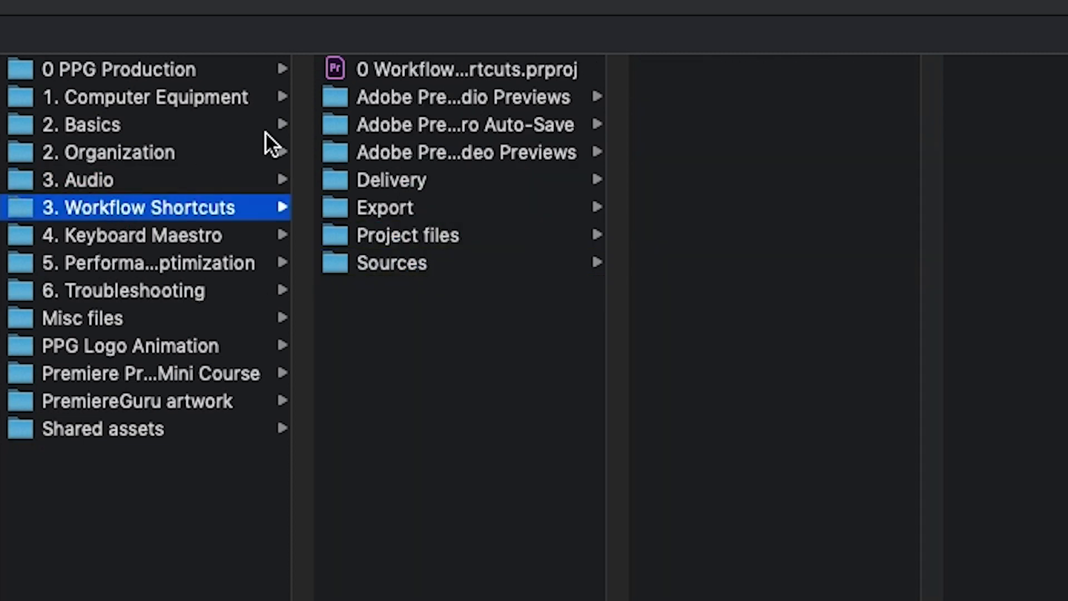
click(136, 234)
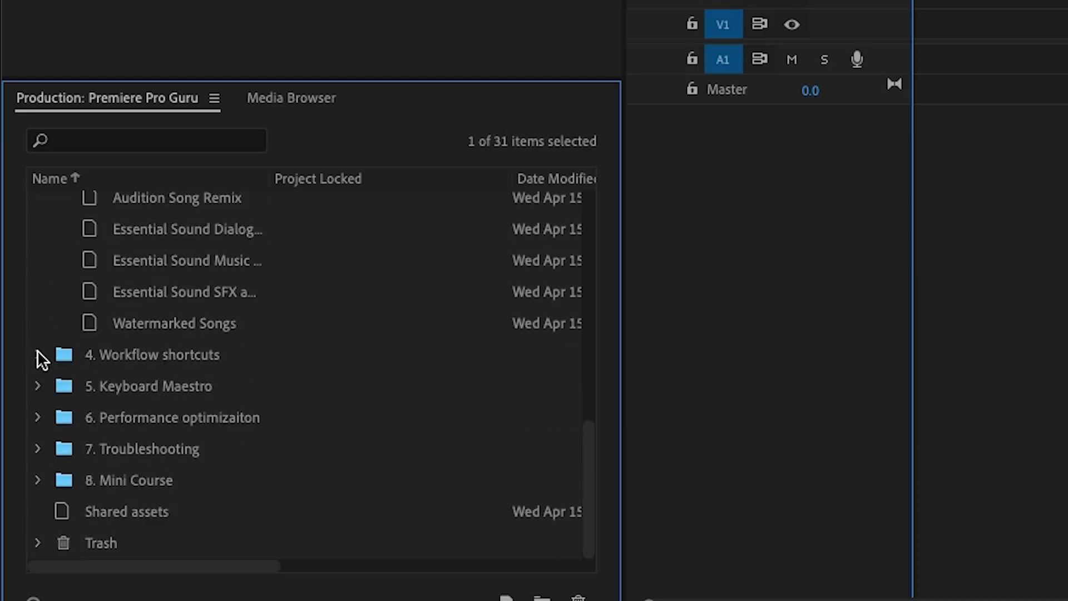
- Open the Hard Limiter project from 3. Audio and view its Project: Hard Limiter bins
click(39, 292)
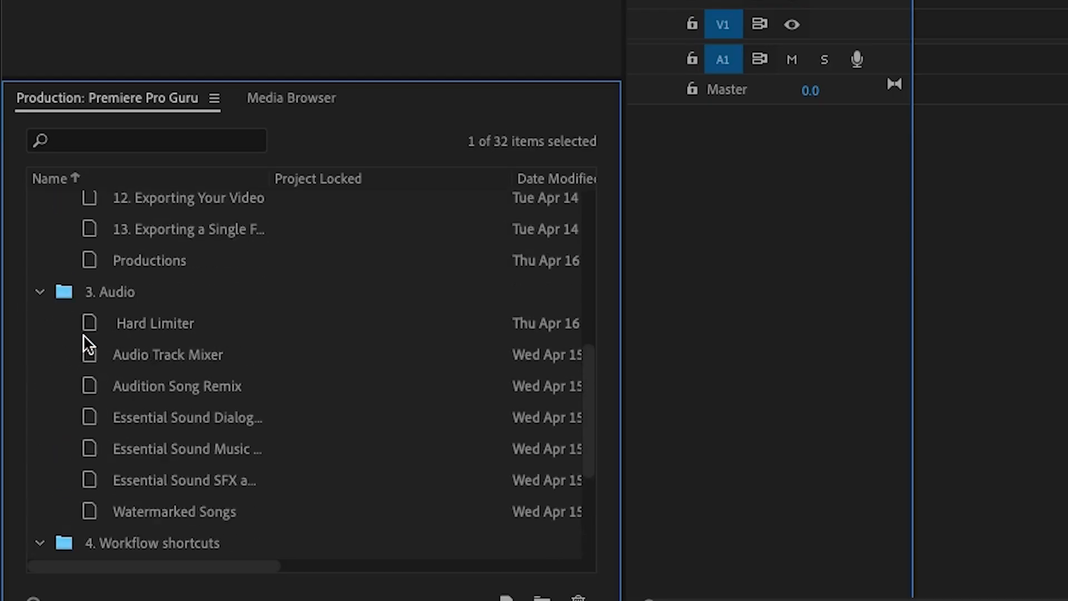
double_click(155, 323)
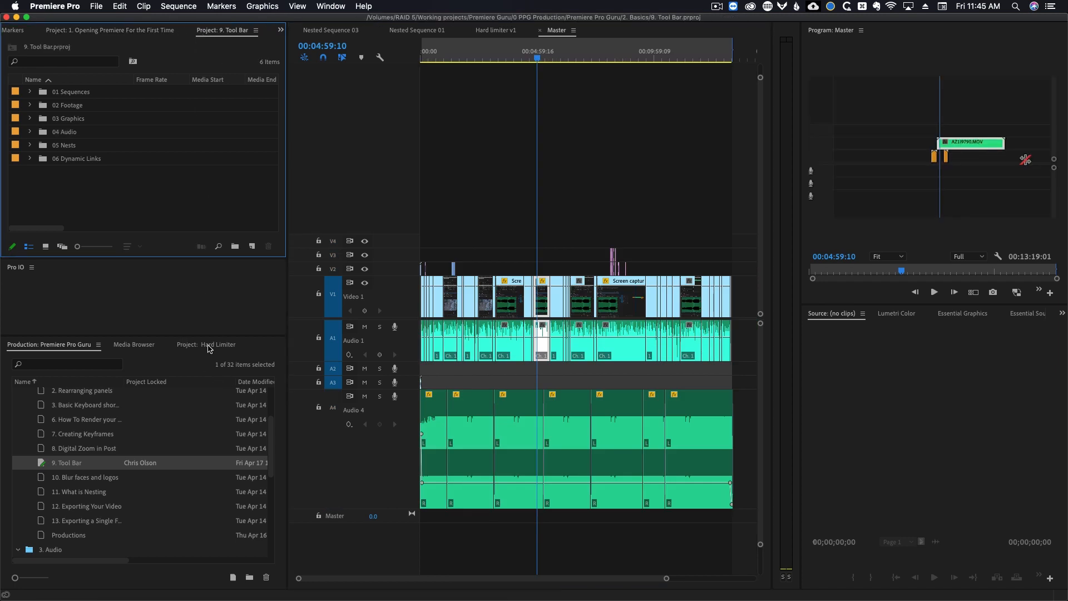
click(216, 343)
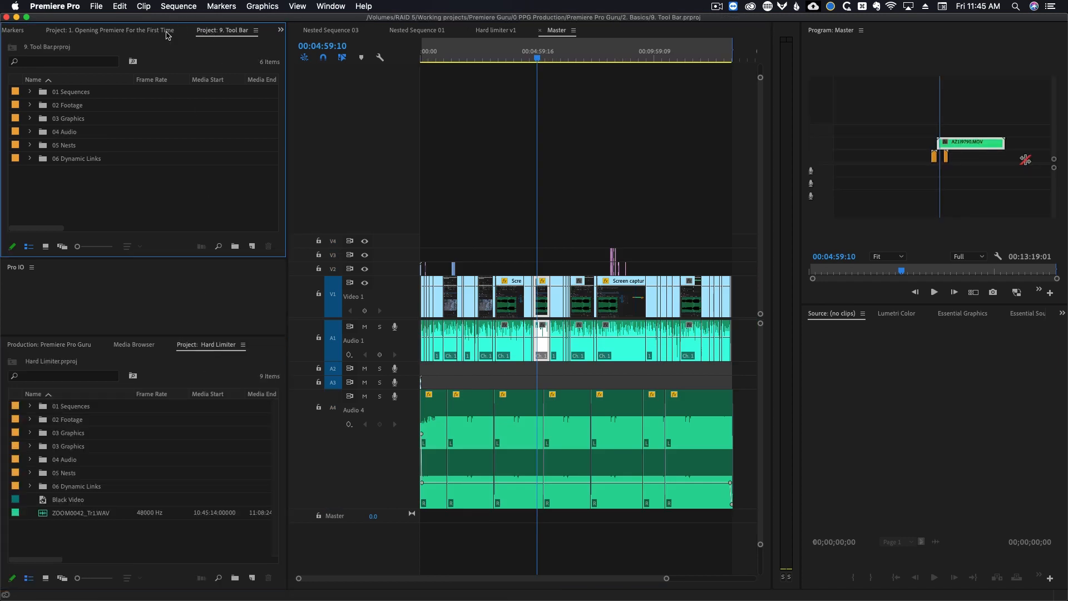